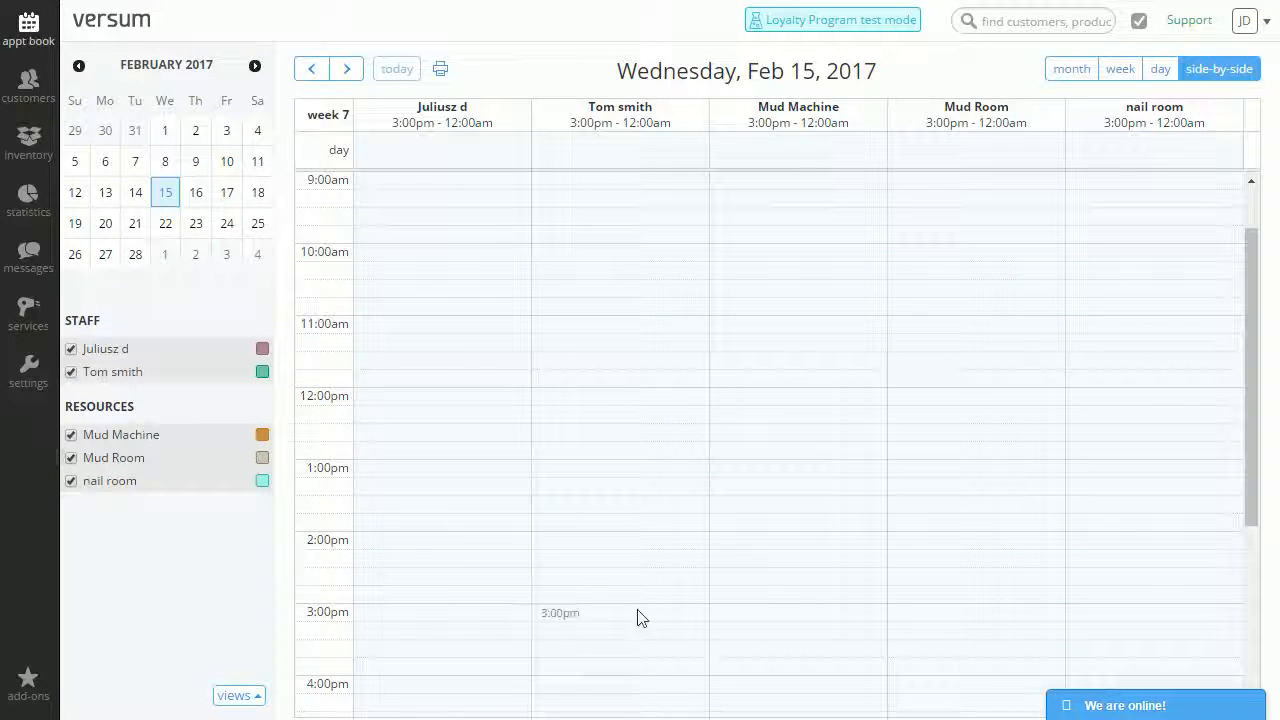
mouse_move(740, 332)
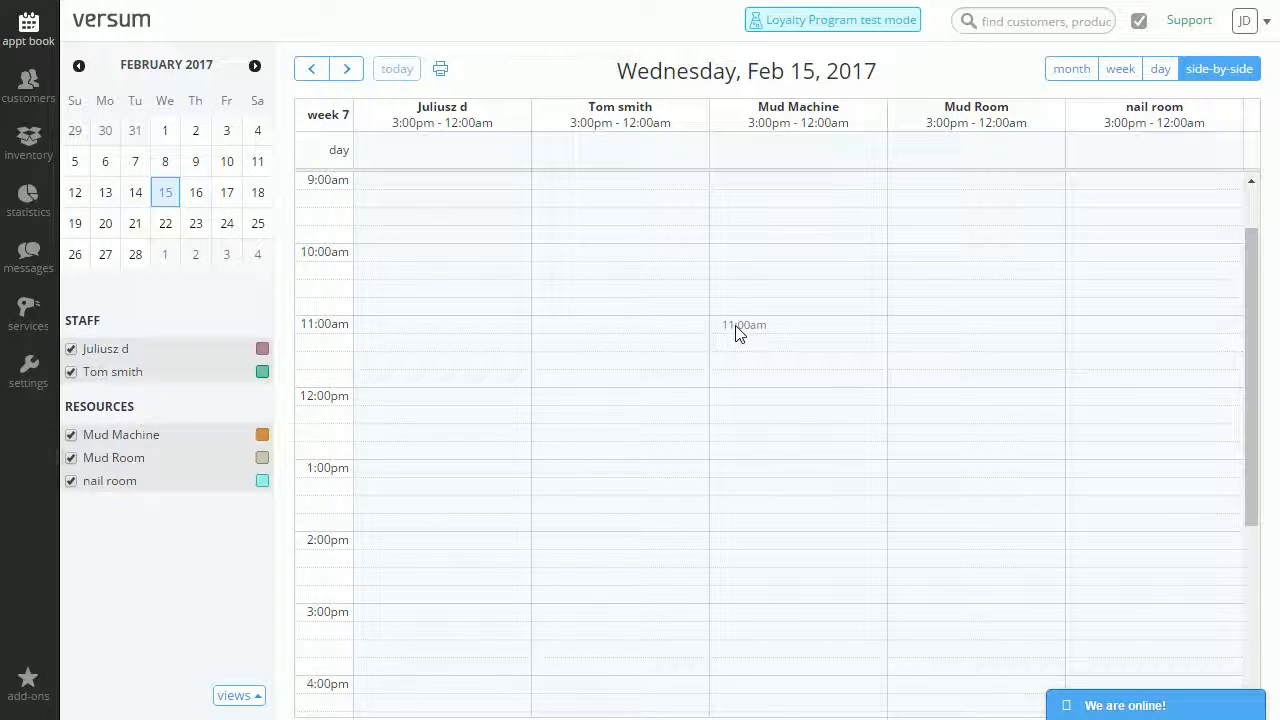
mouse_move(730, 334)
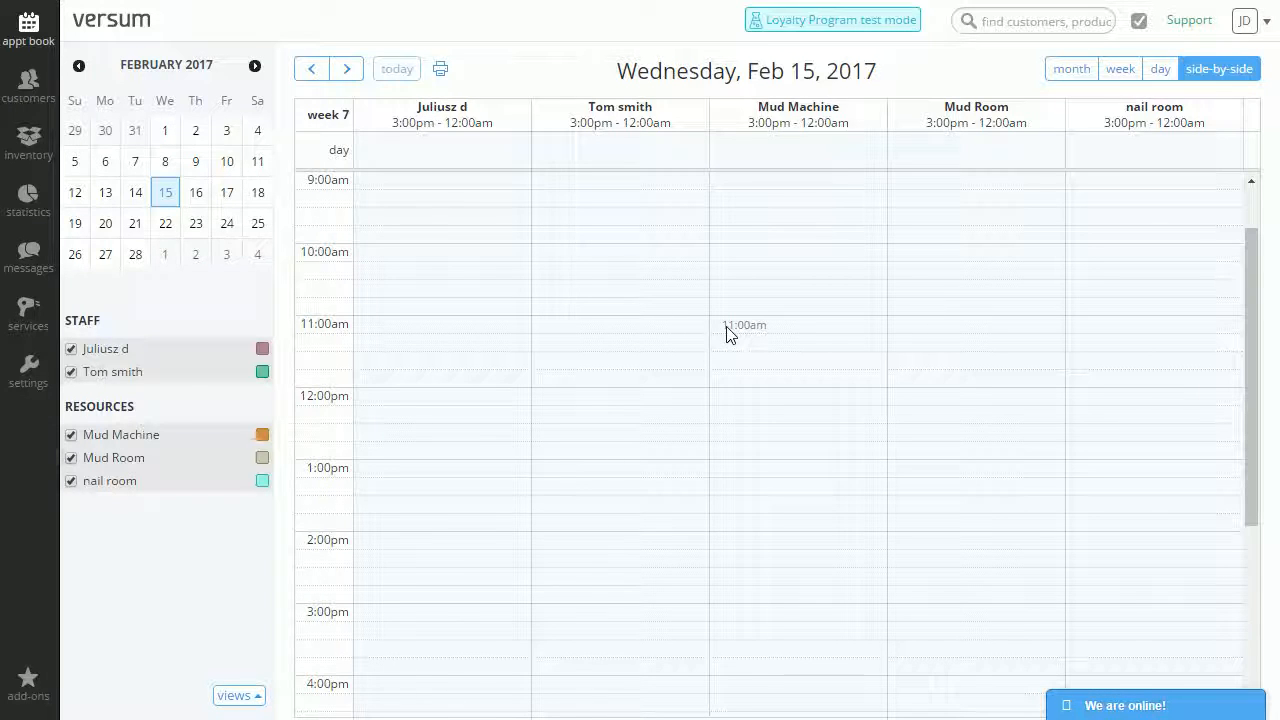
mouse_move(734, 336)
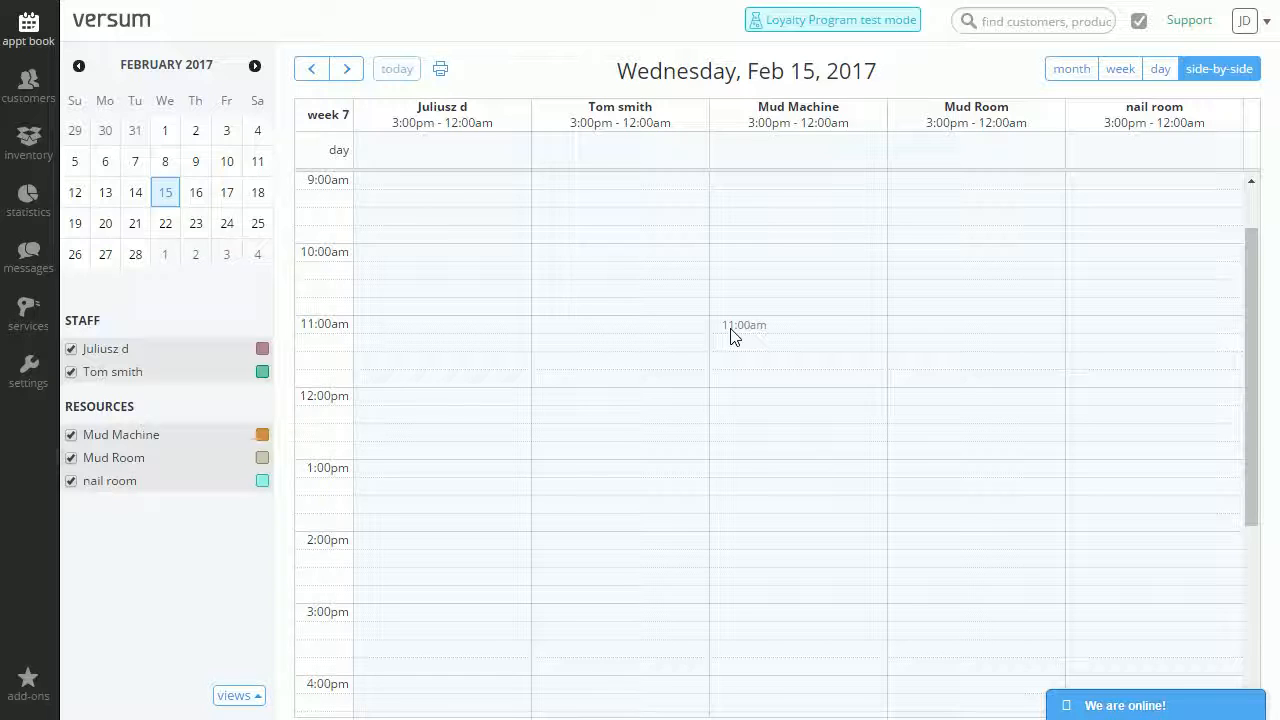
mouse_move(28, 316)
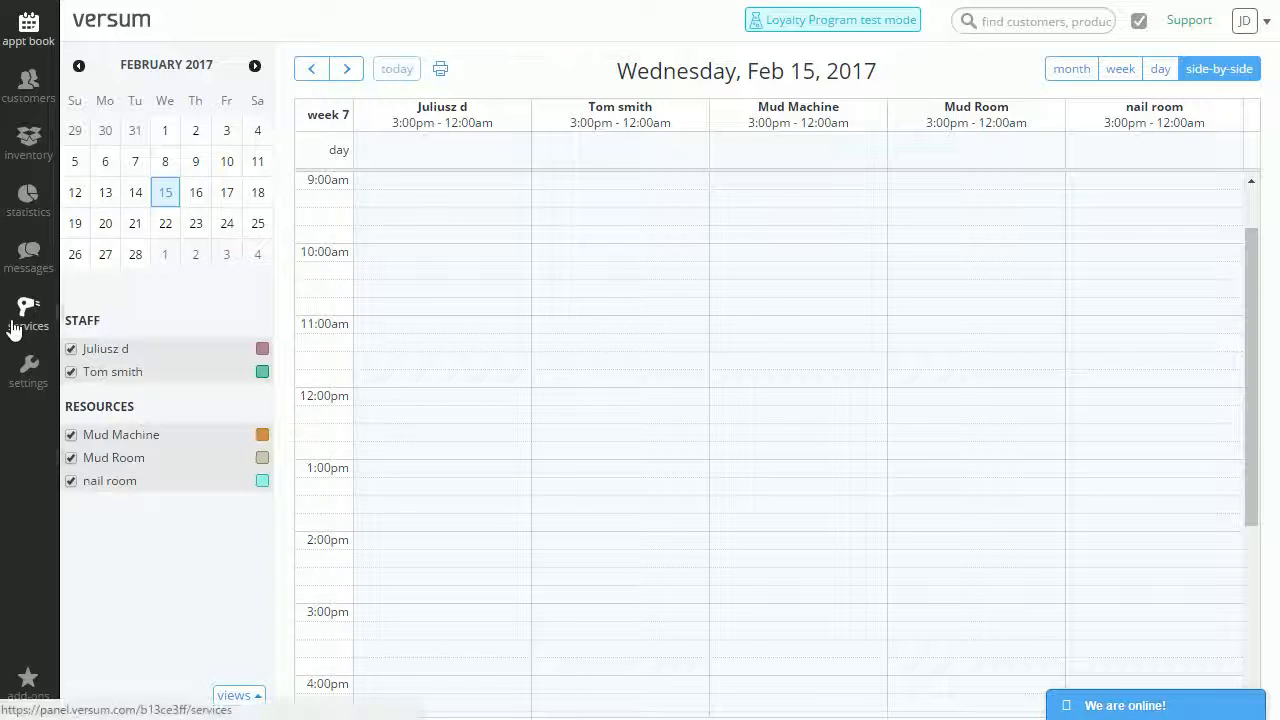
Go to Services to show All services: Manicure, Mask, Men's Haircut, Mud bath, Nail trimming
left_click(28, 310)
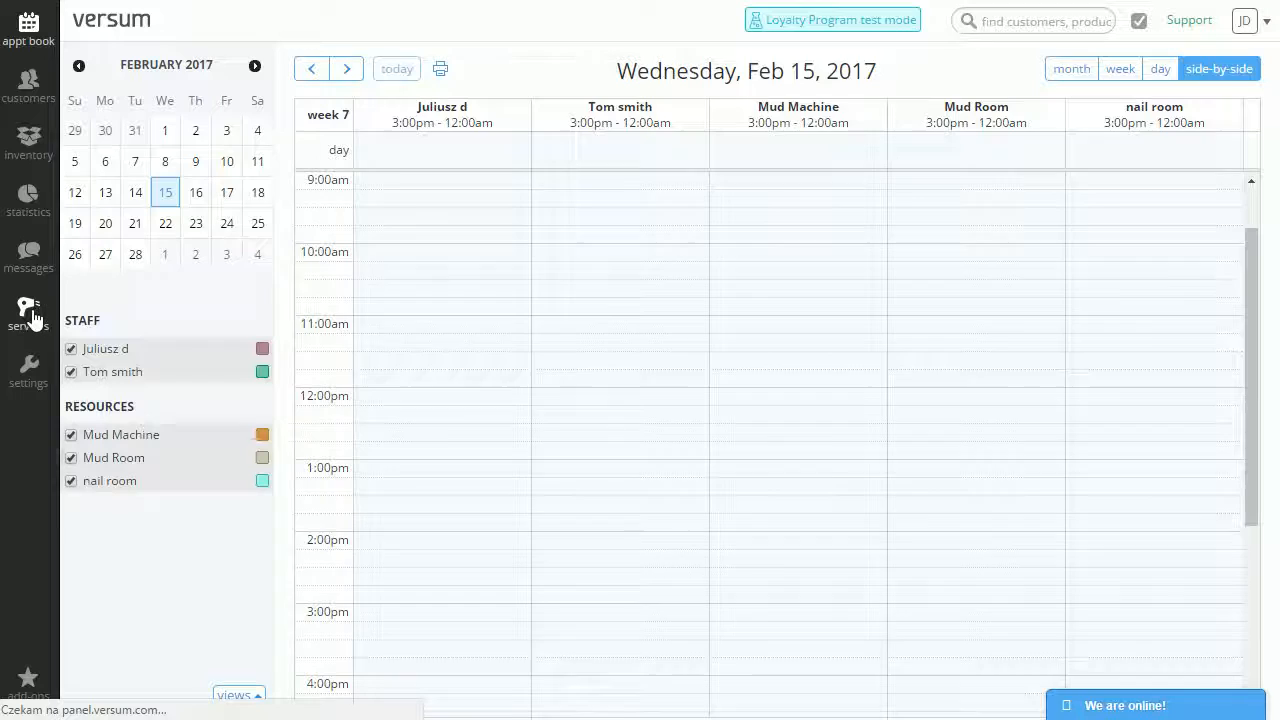
left_click(28, 310)
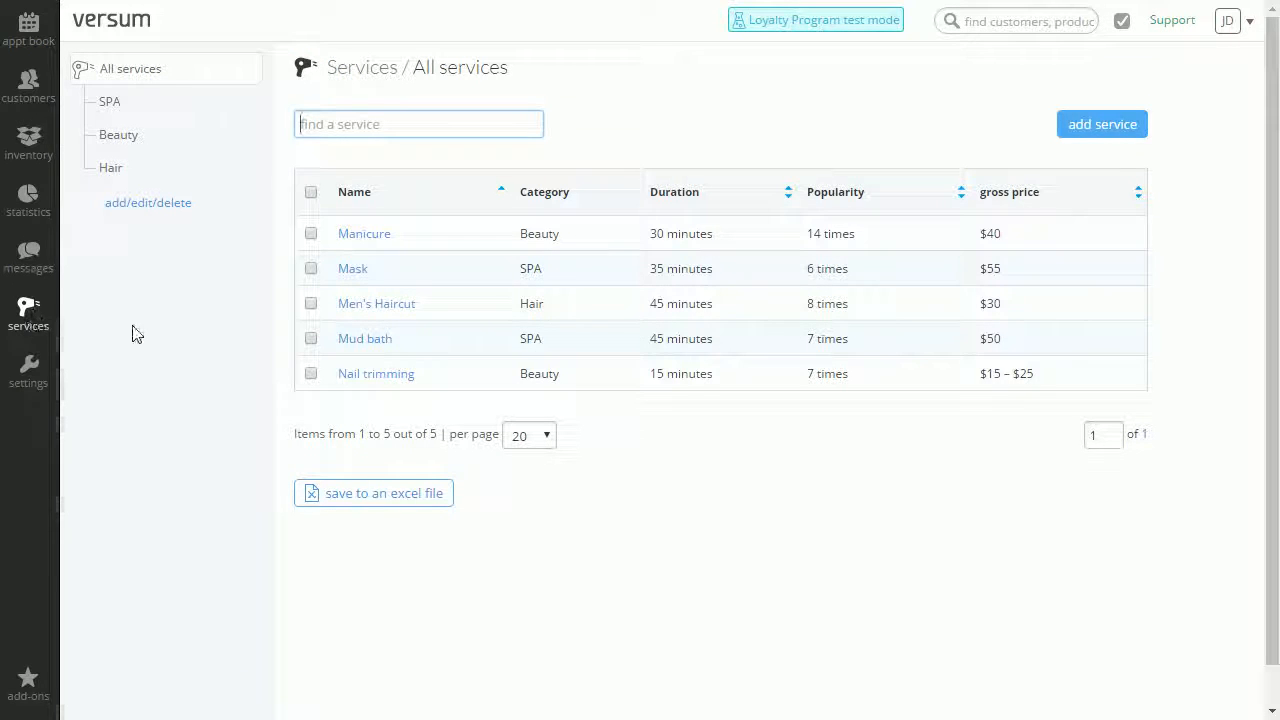
mouse_move(356, 202)
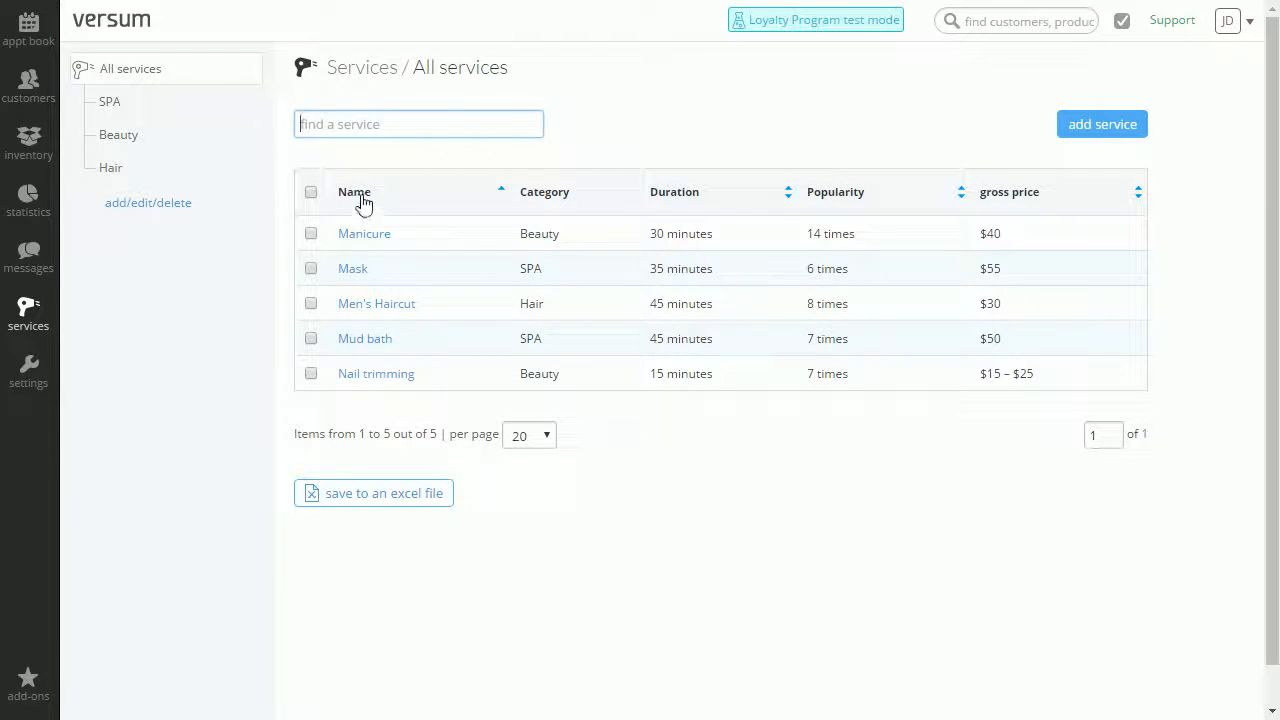
mouse_move(676, 204)
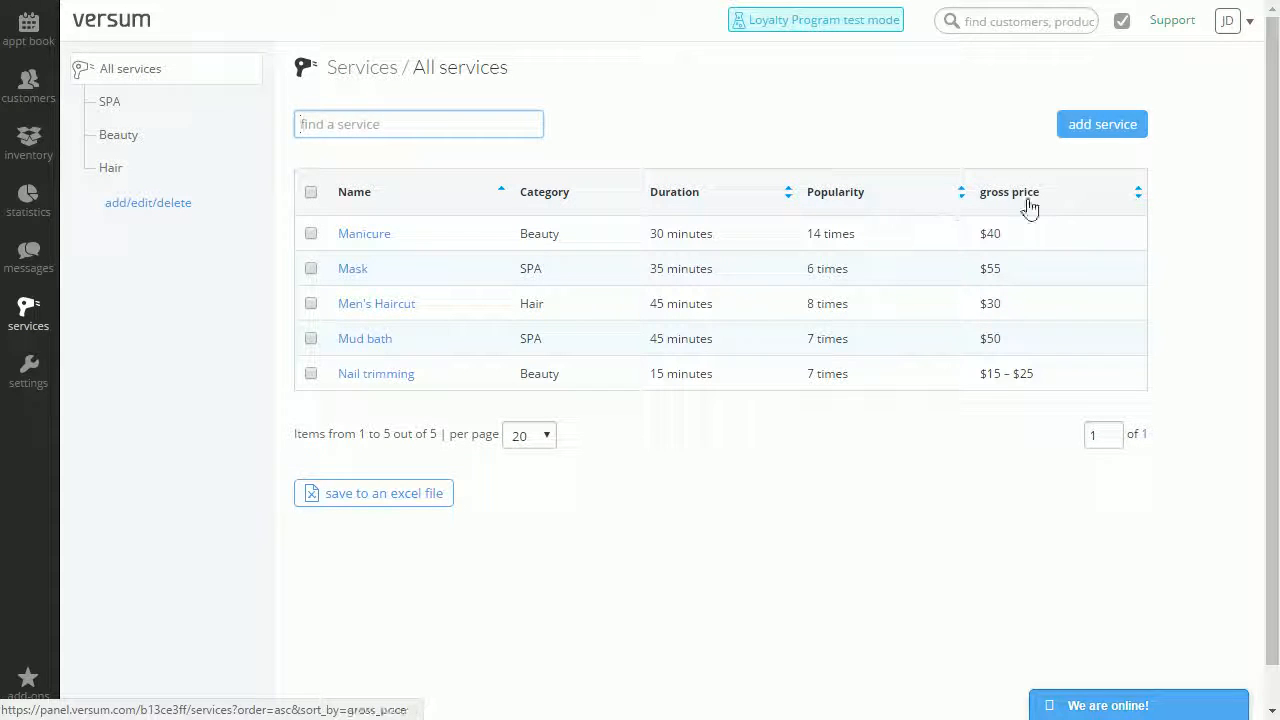
mouse_move(1192, 96)
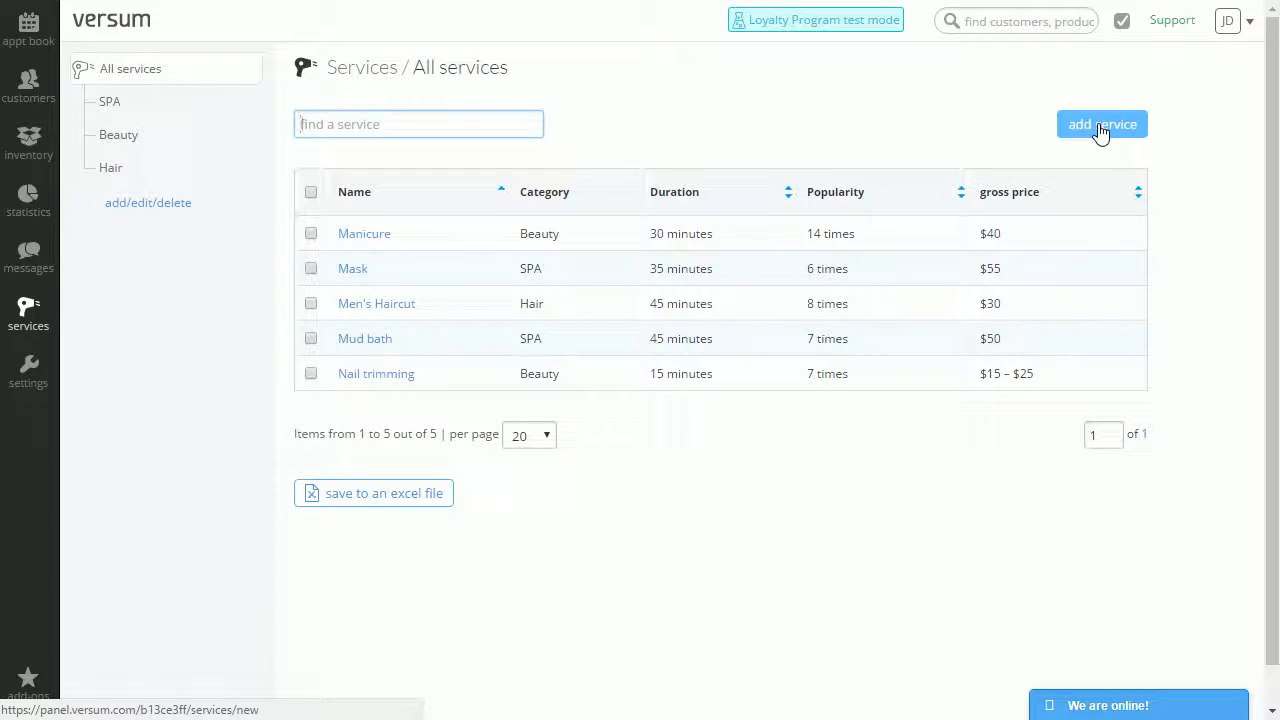
Add a new service named 'Beard trim', duration 15 minutes, category Hair
left_click(1100, 124)
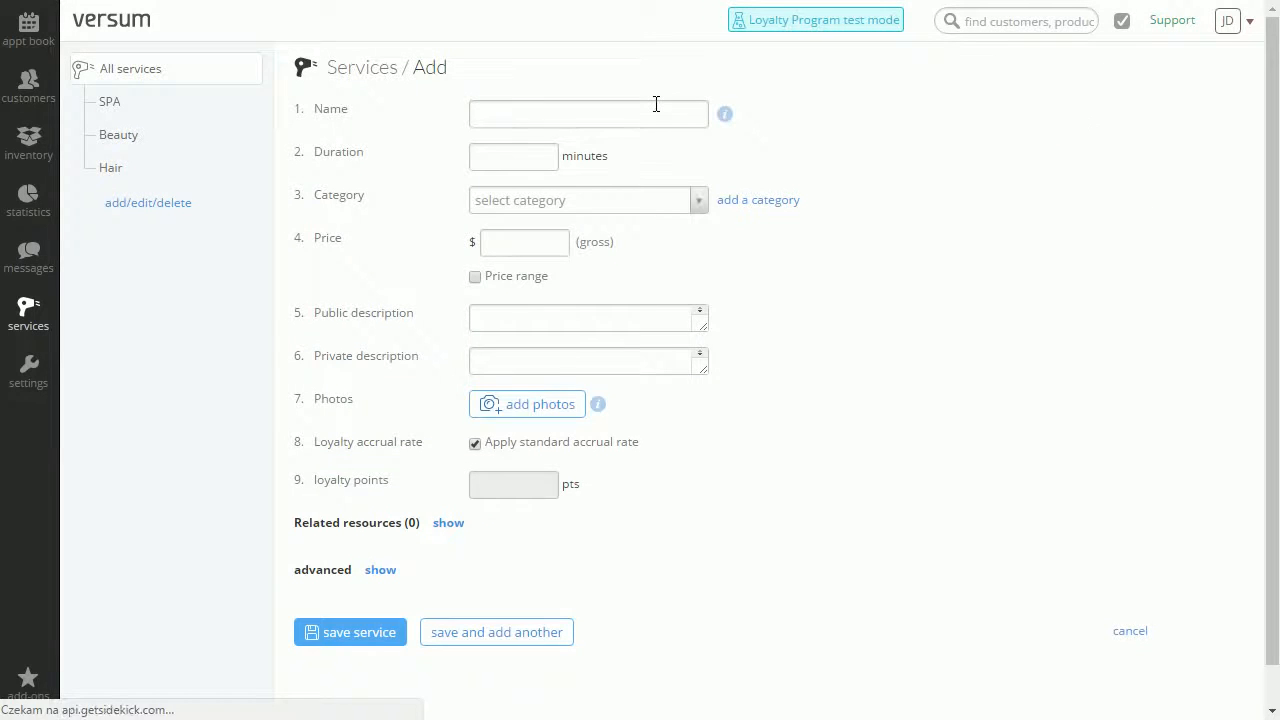
left_click(588, 112)
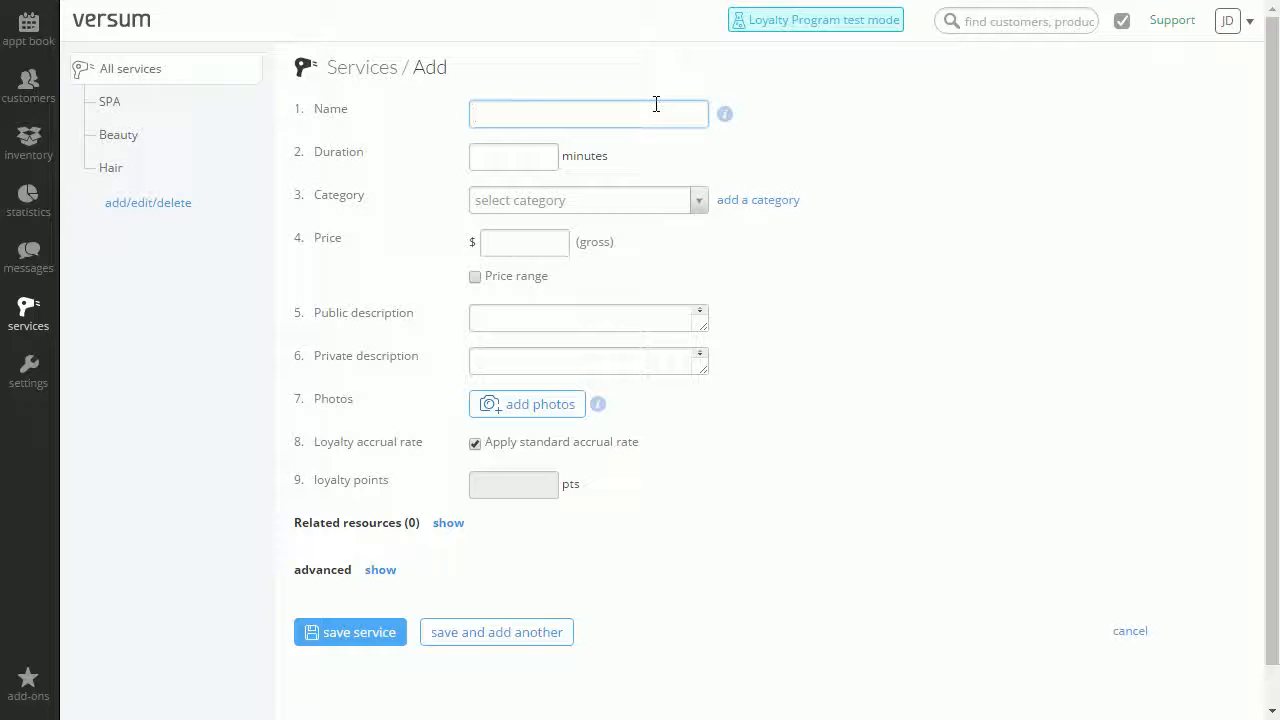
type("Beard t")
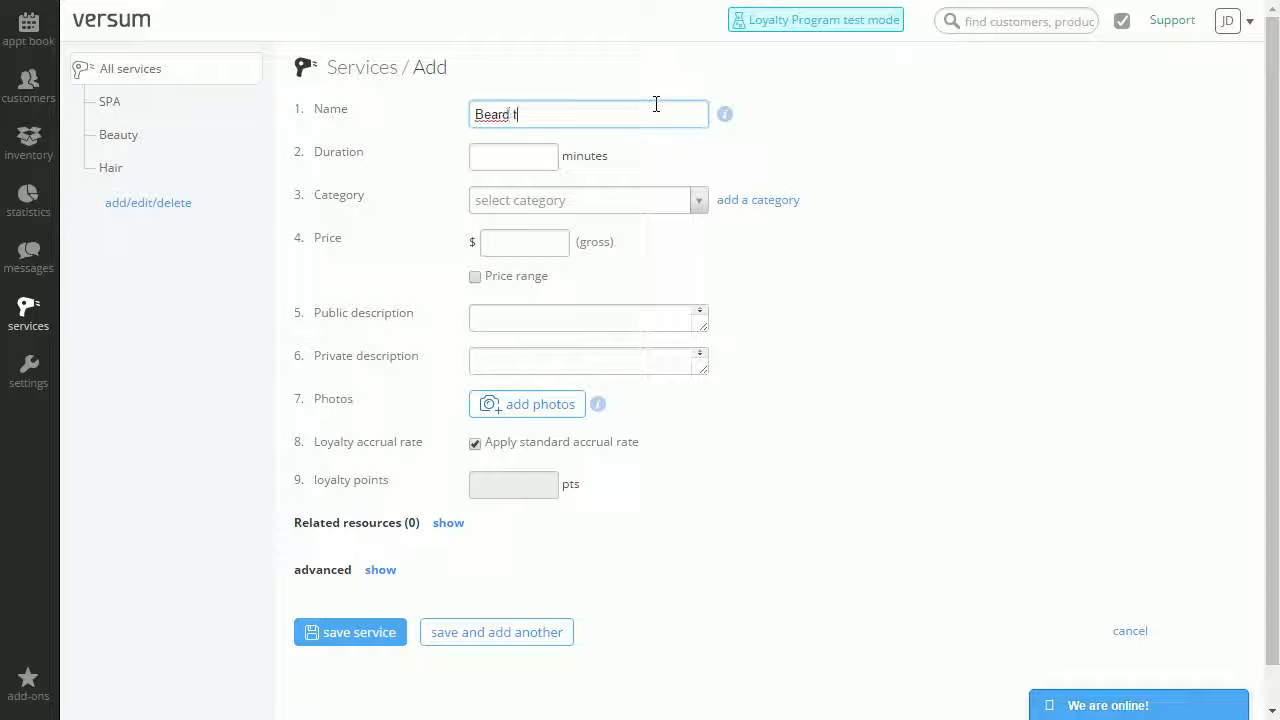
type("rim")
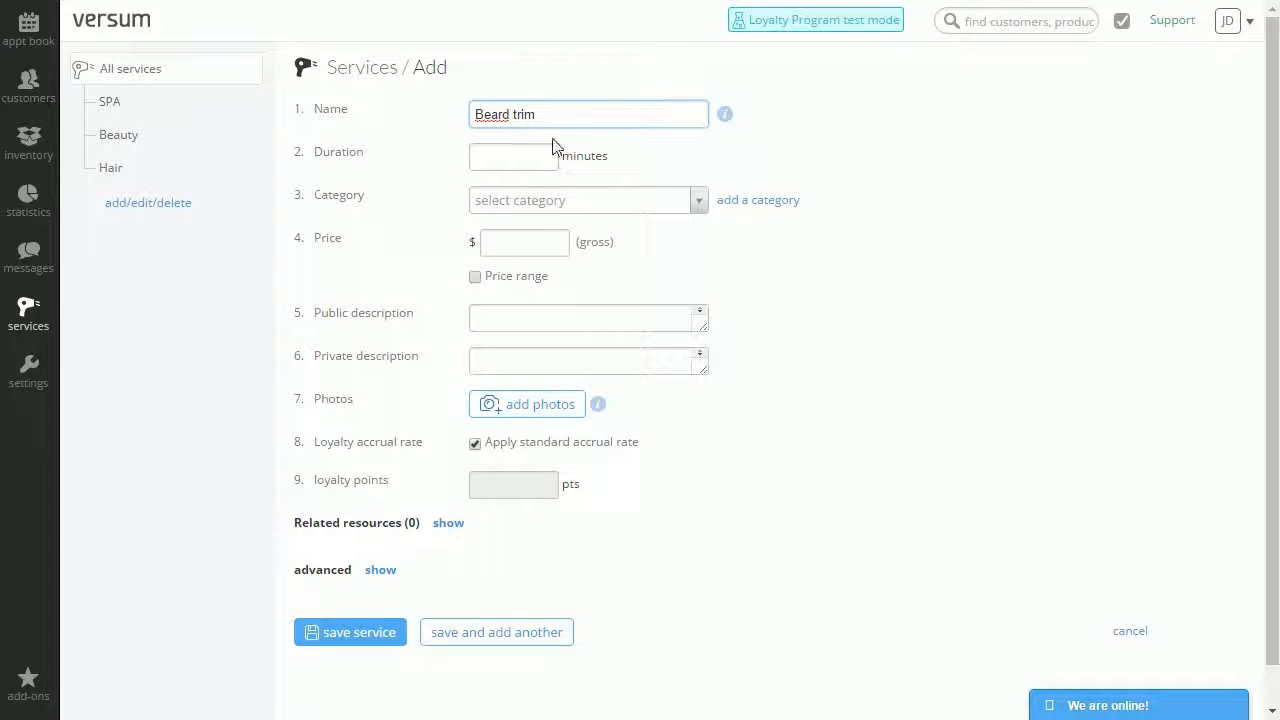
type("15")
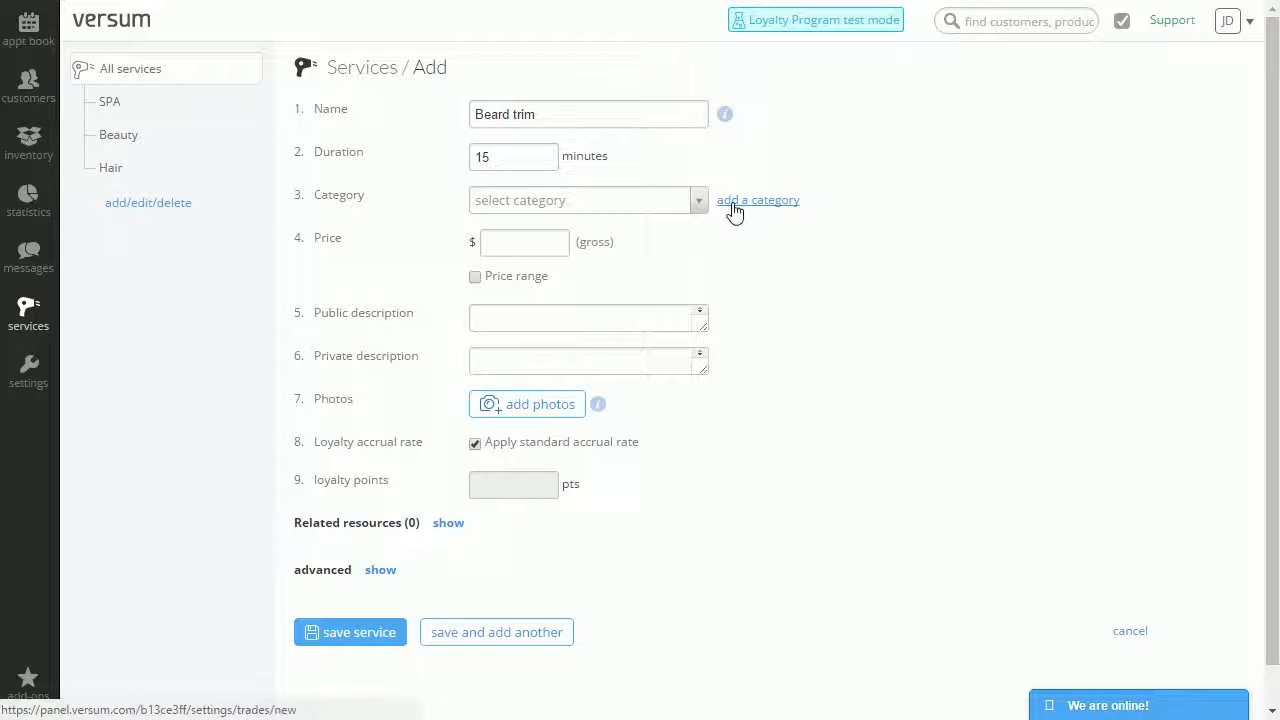
left_click(584, 200)
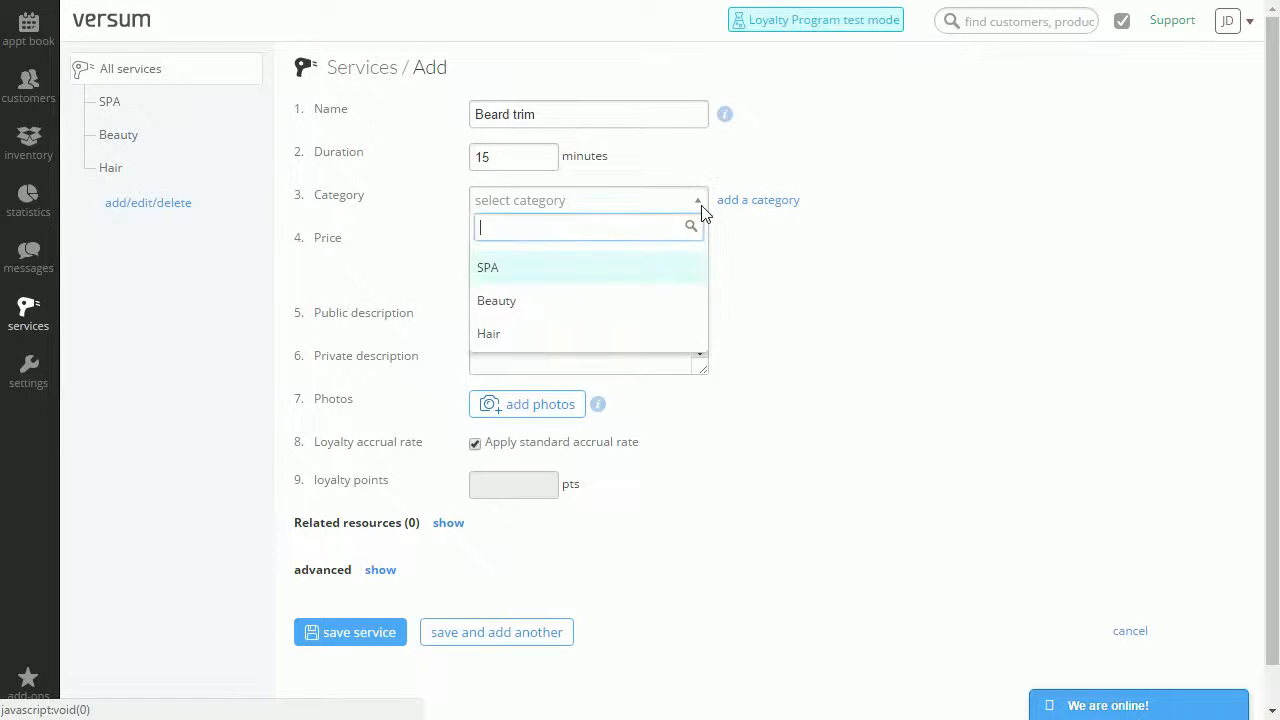
mouse_move(624, 340)
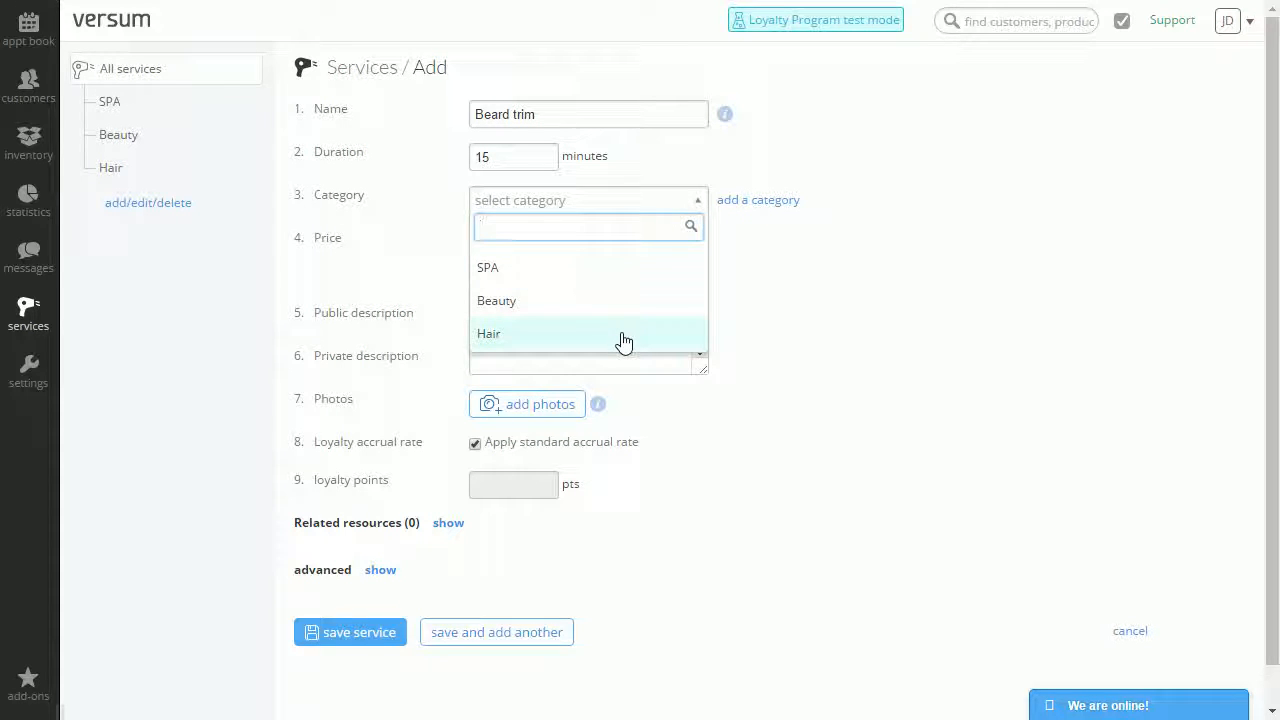
left_click(488, 332)
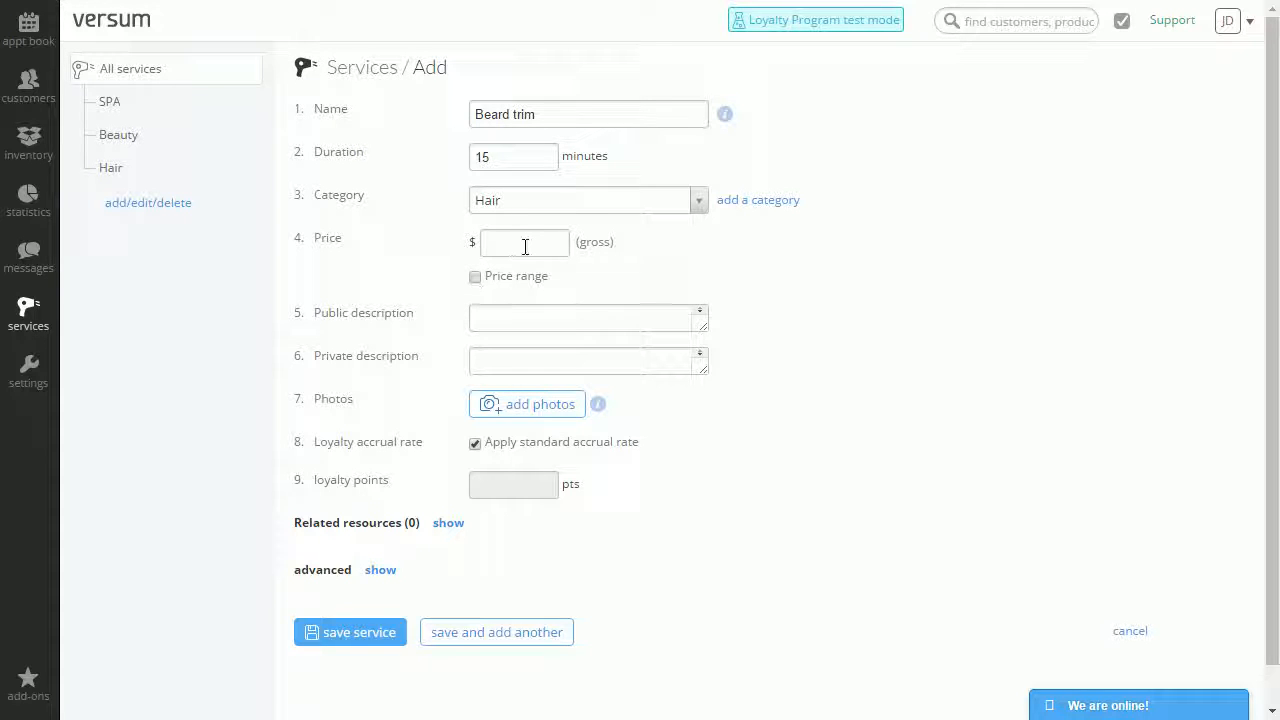
Price Beard trim at $25 (250 loyalty points) and review the rest of the form
type("2")
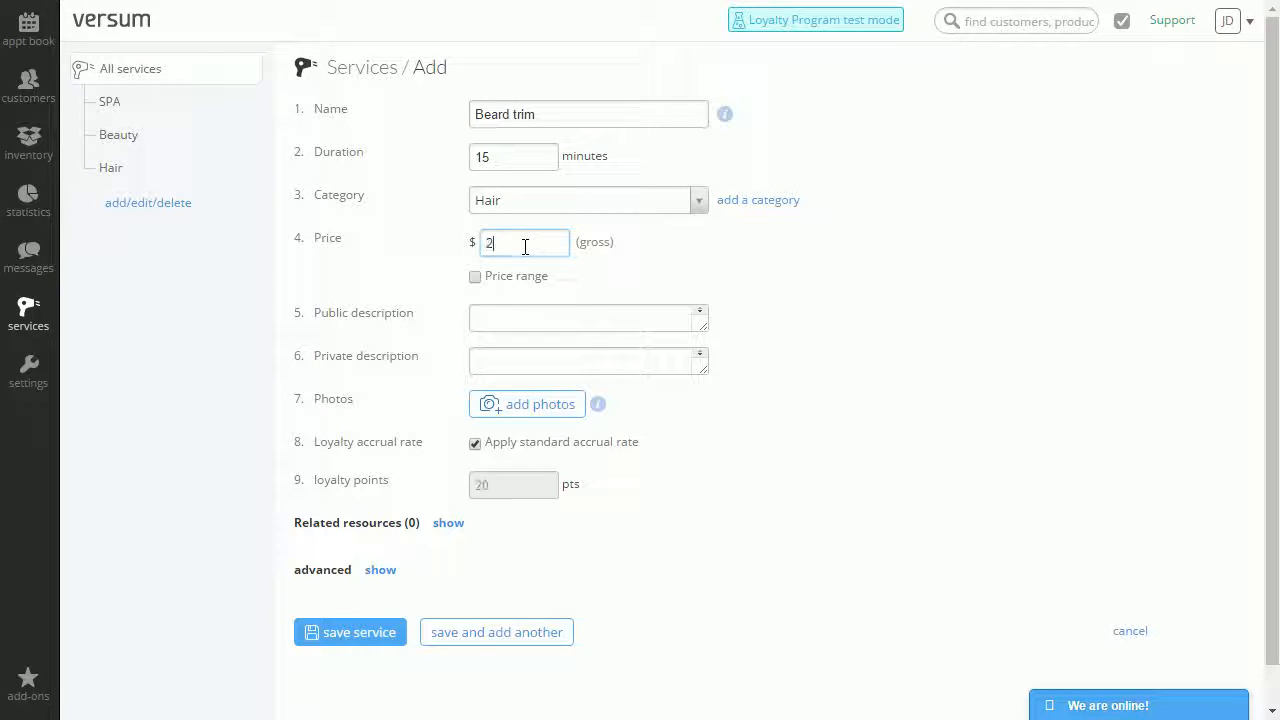
type("5")
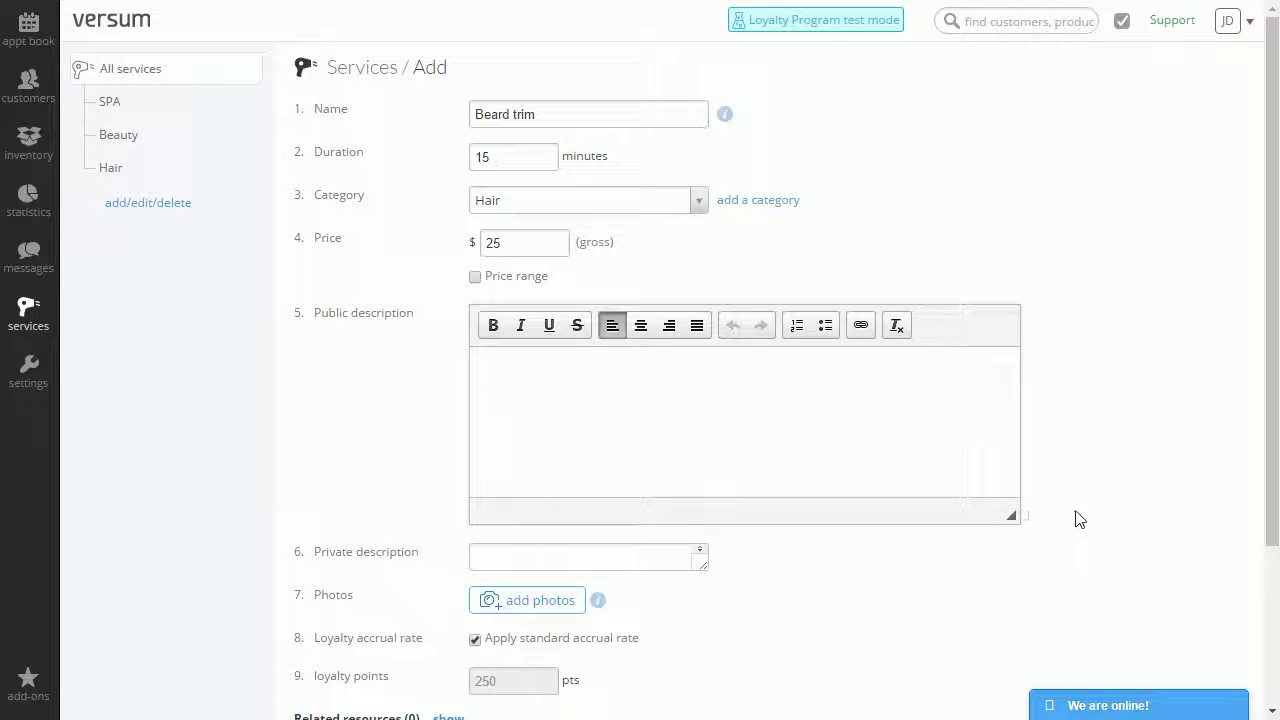
scroll("down", 3)
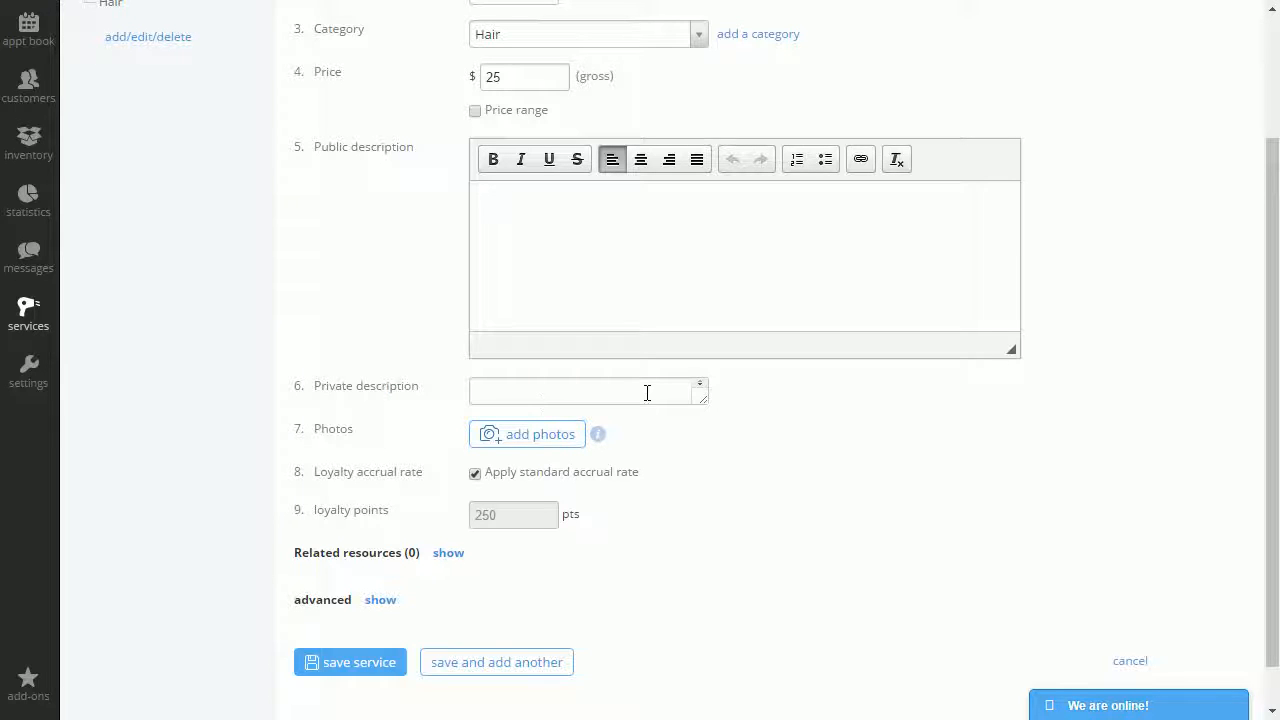
mouse_move(340, 440)
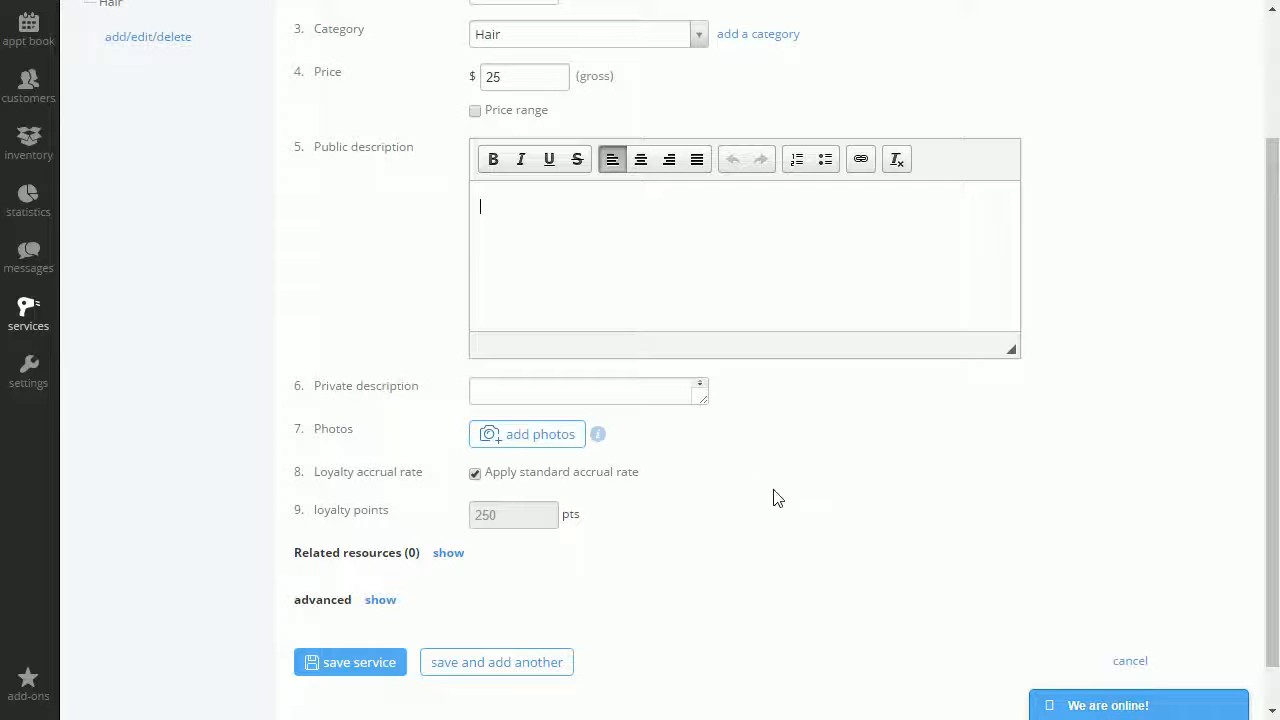
mouse_move(848, 502)
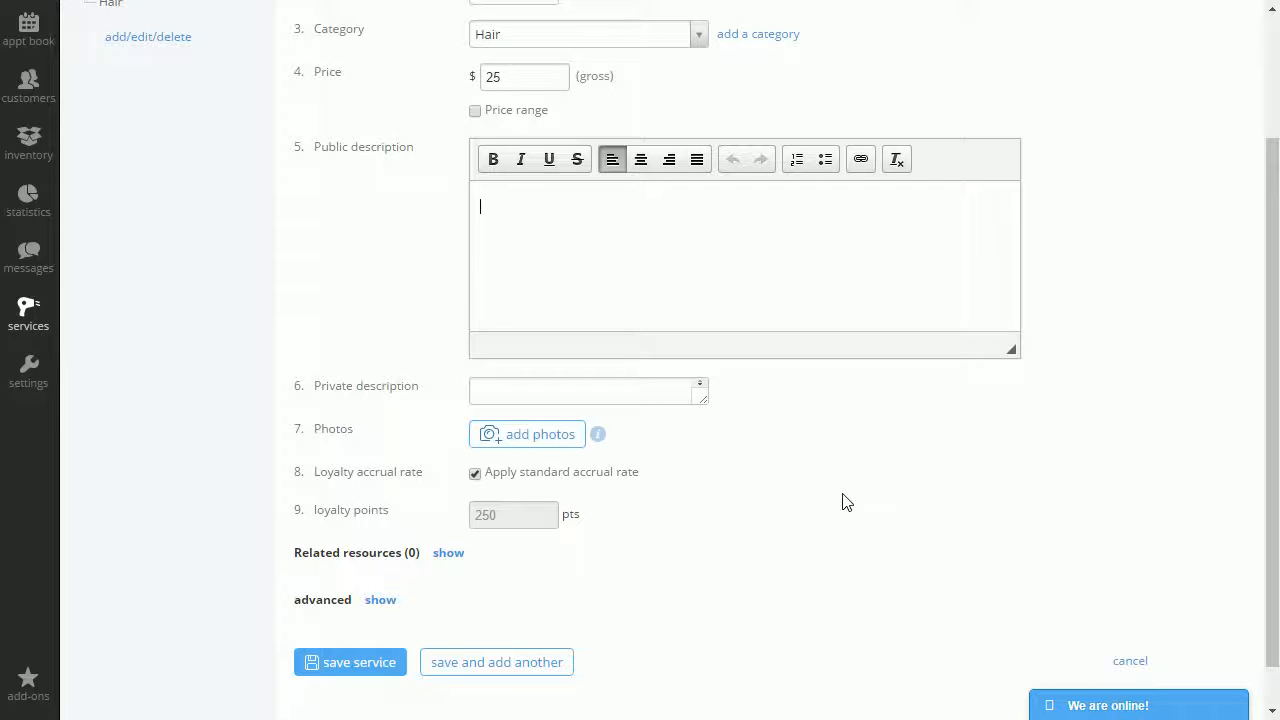
mouse_move(304, 460)
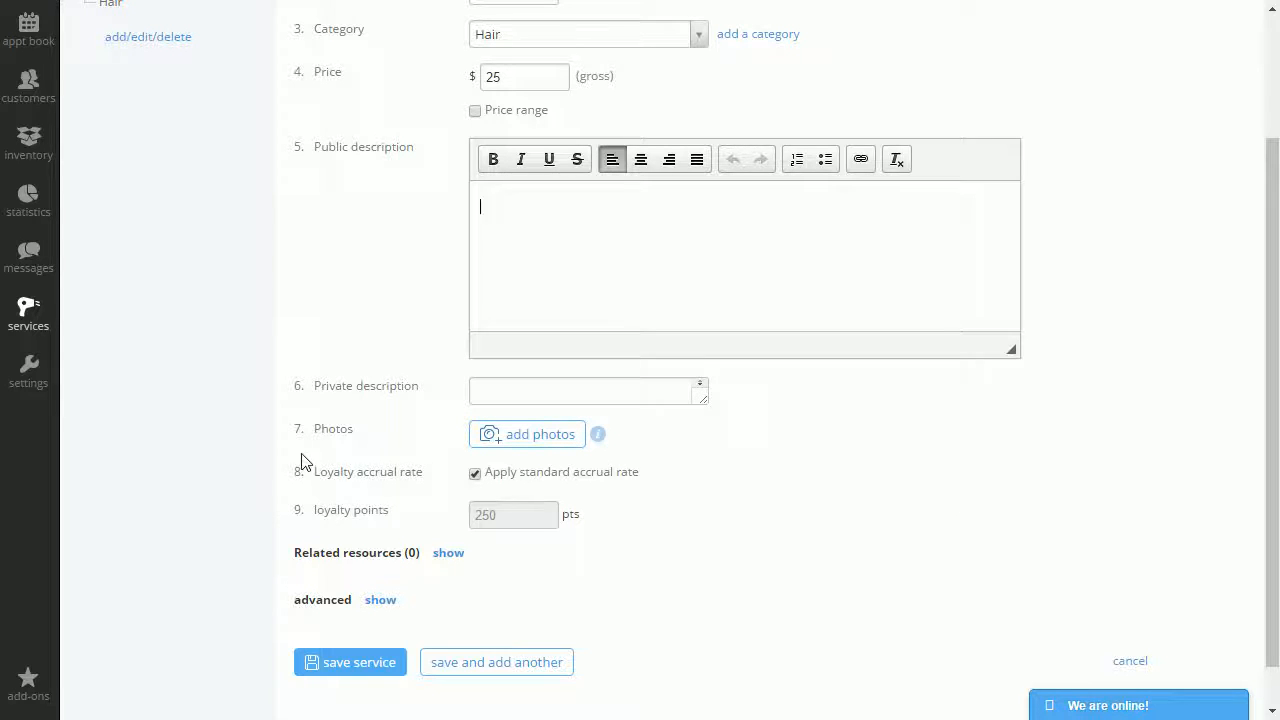
mouse_move(448, 552)
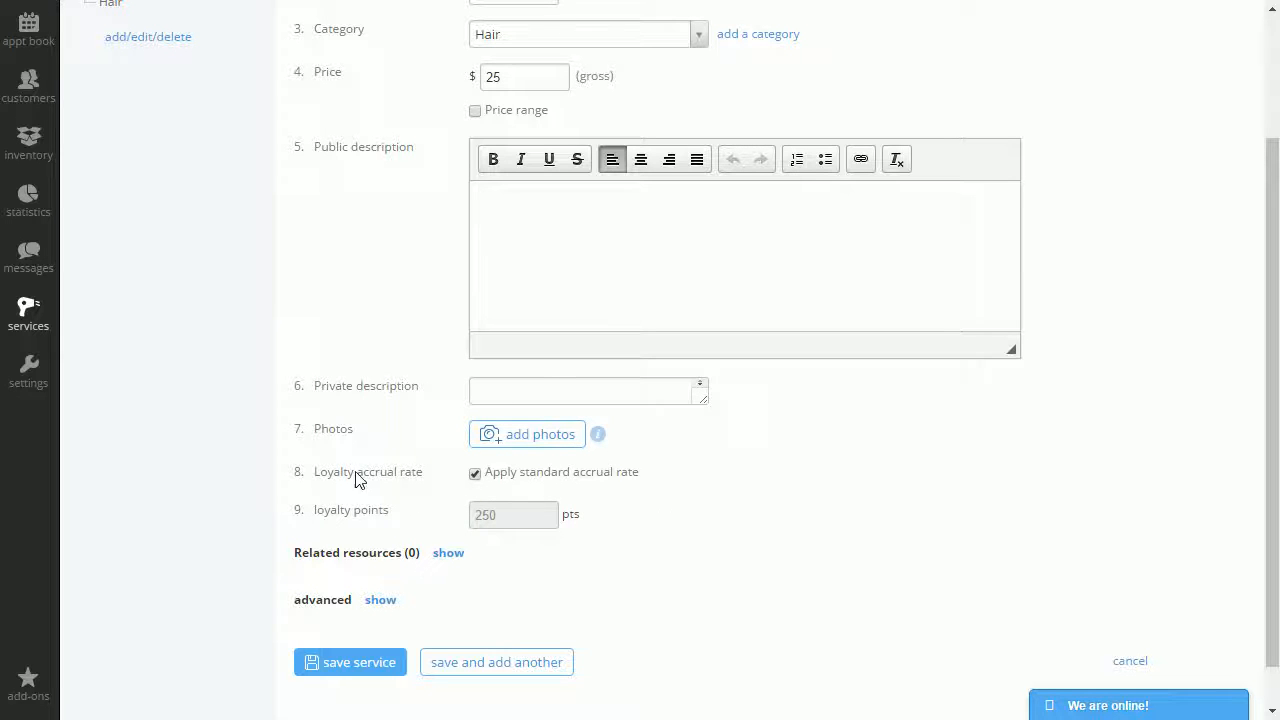
scroll("down", 3)
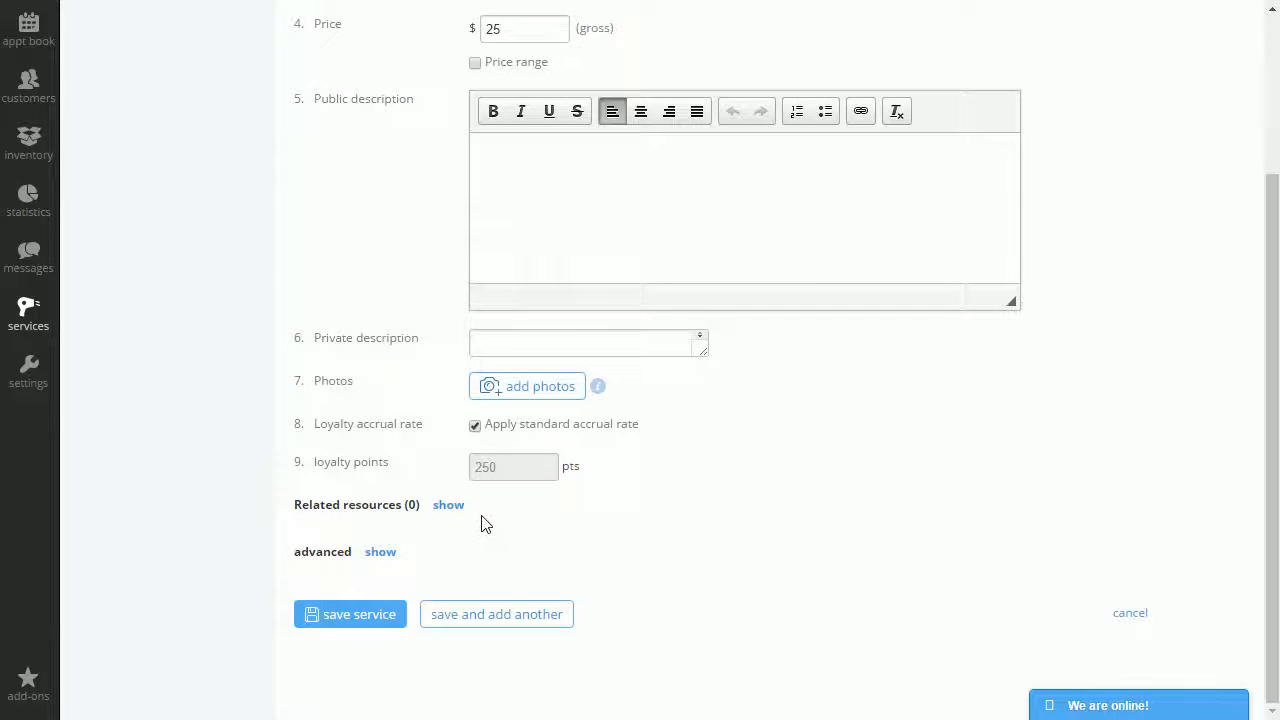
Review related resources and advanced settings, keep online booking as bookable, return to All services
left_click(448, 504)
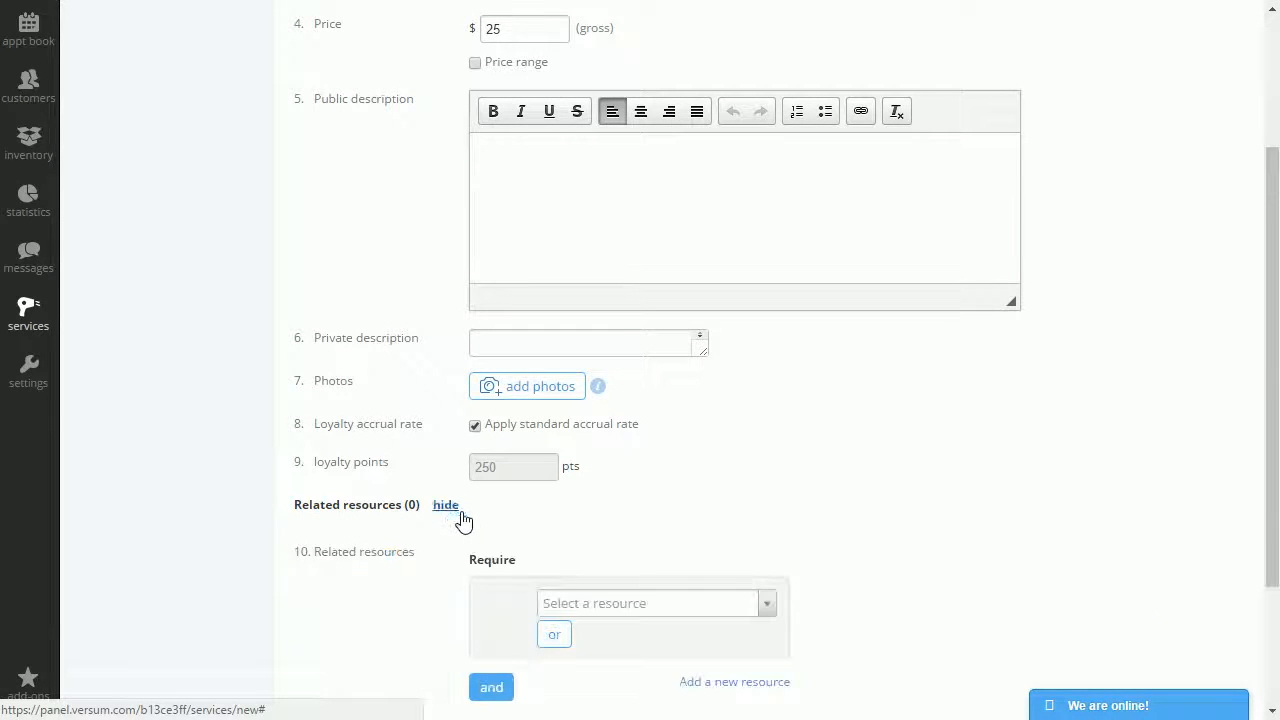
scroll("down", 3)
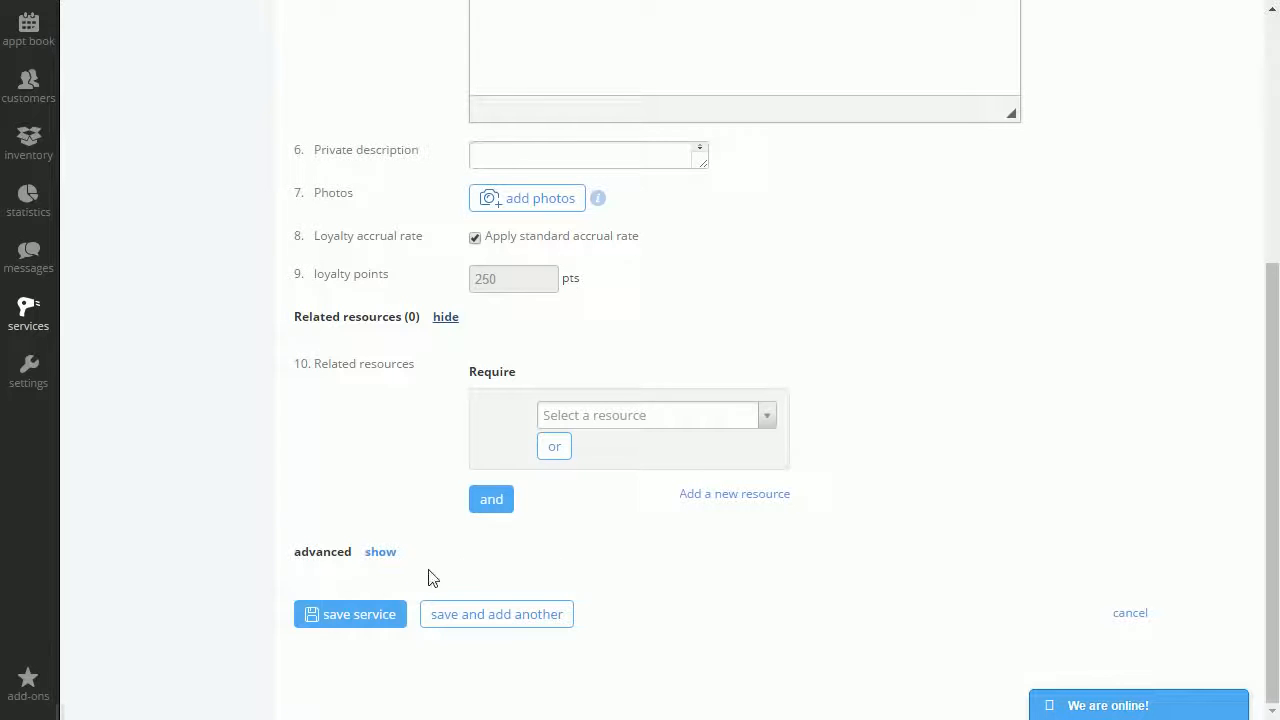
left_click(380, 552)
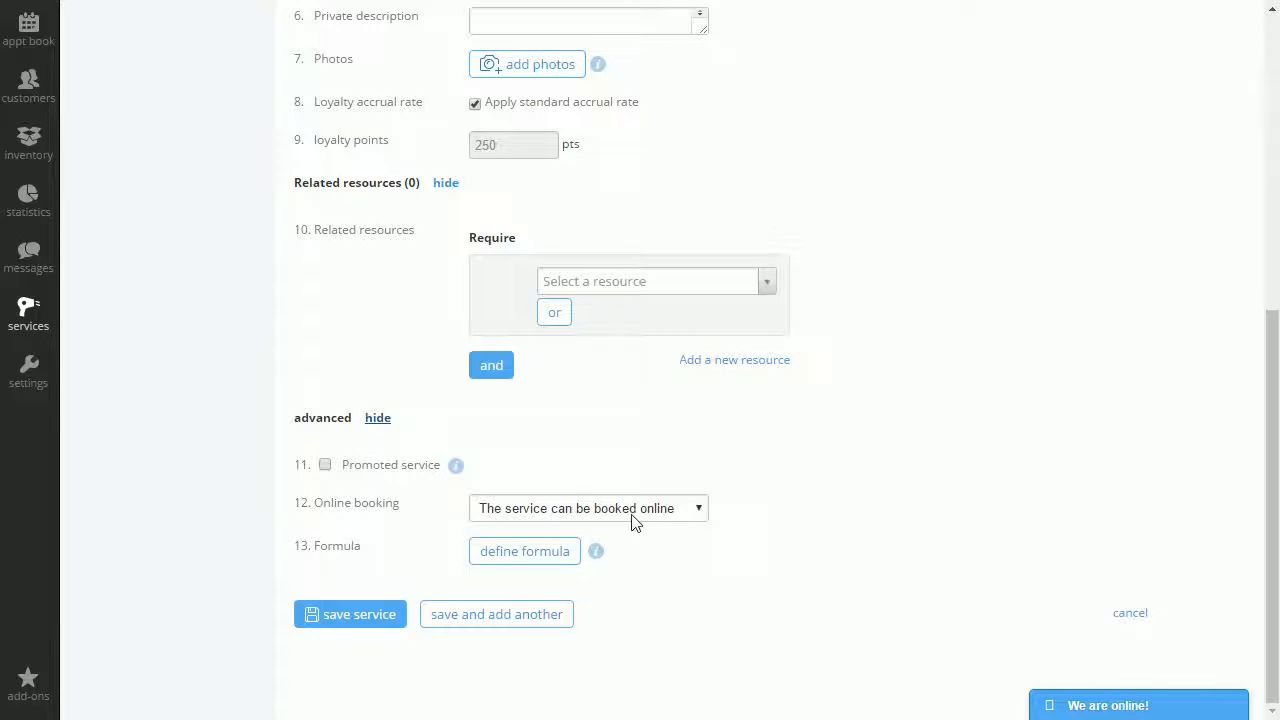
left_click(588, 508)
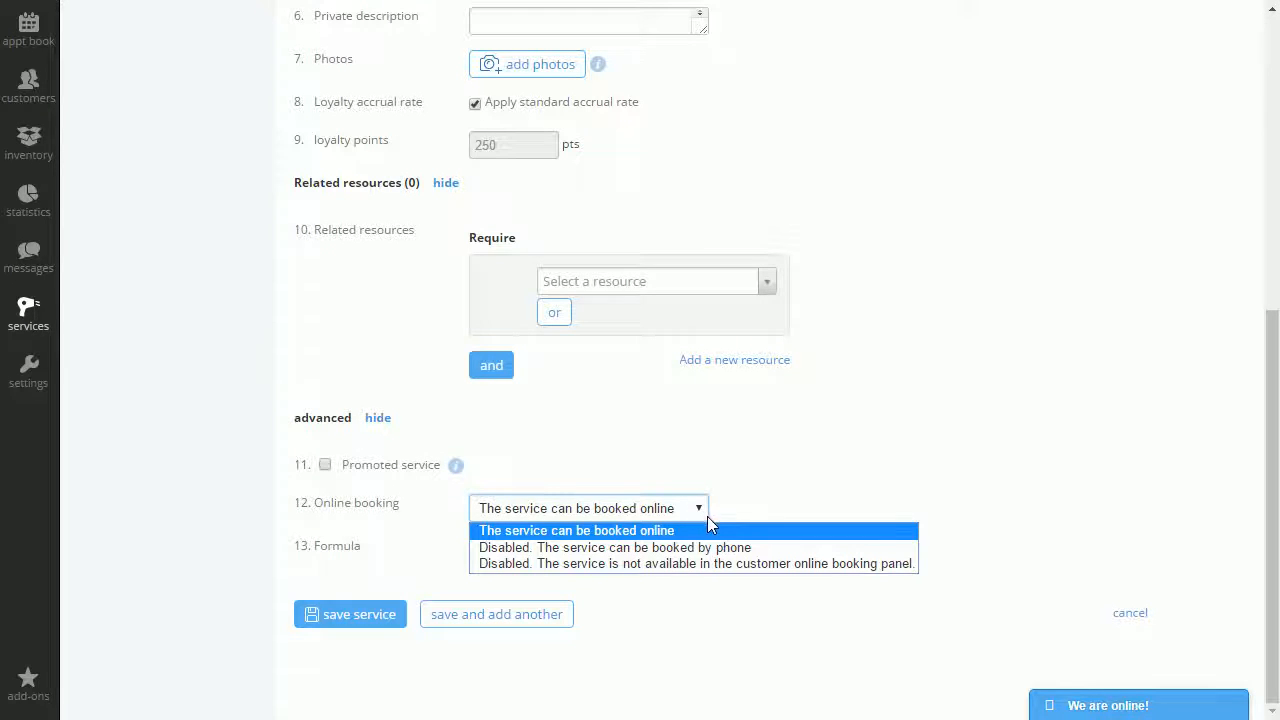
mouse_move(736, 548)
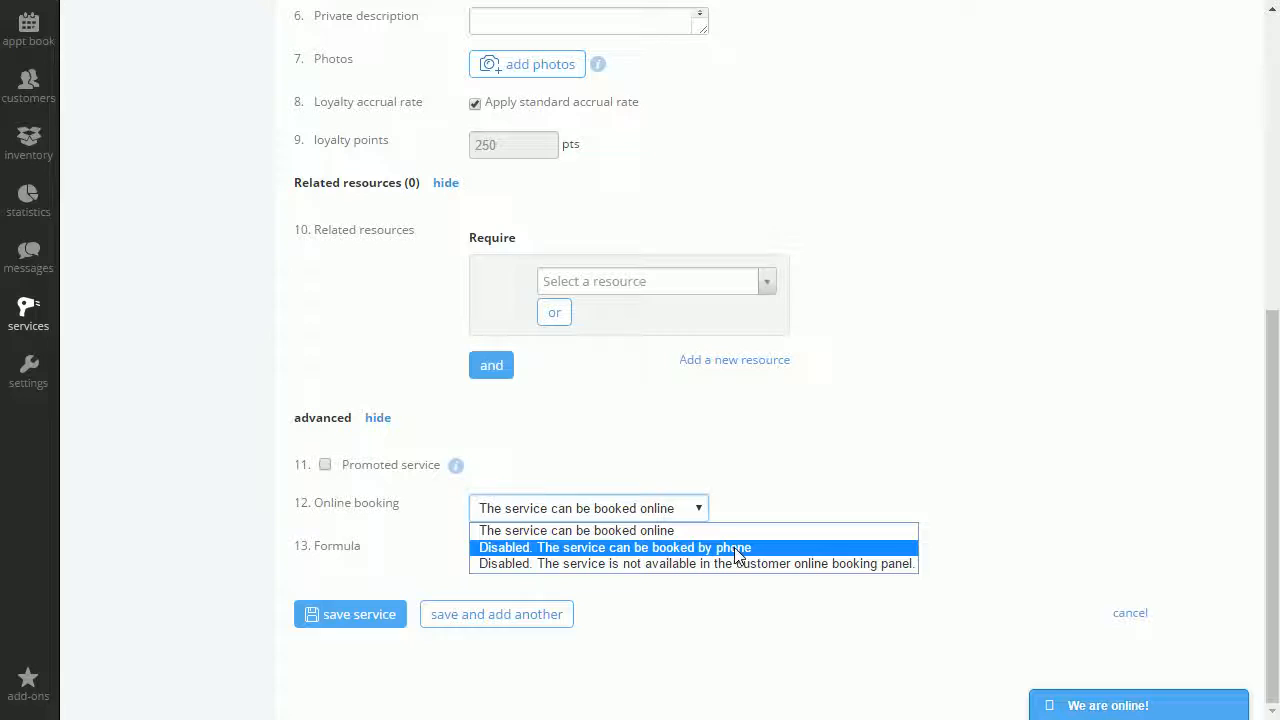
mouse_move(780, 576)
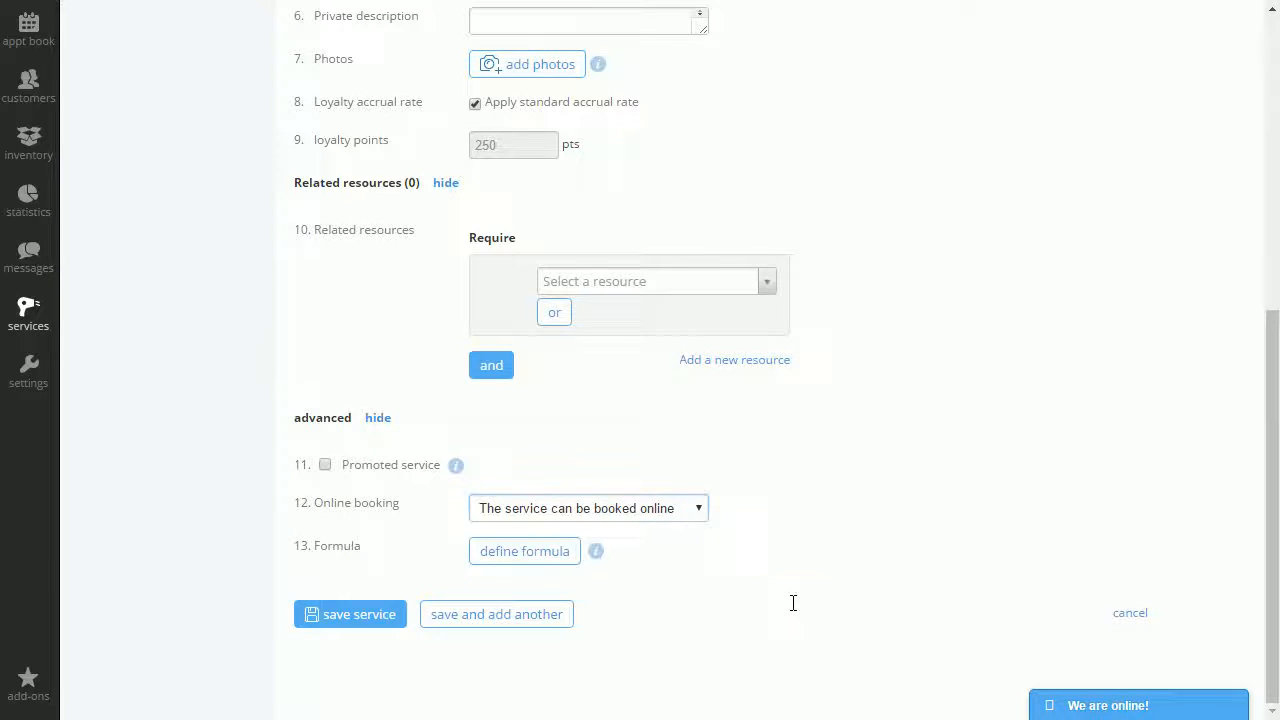
mouse_move(420, 572)
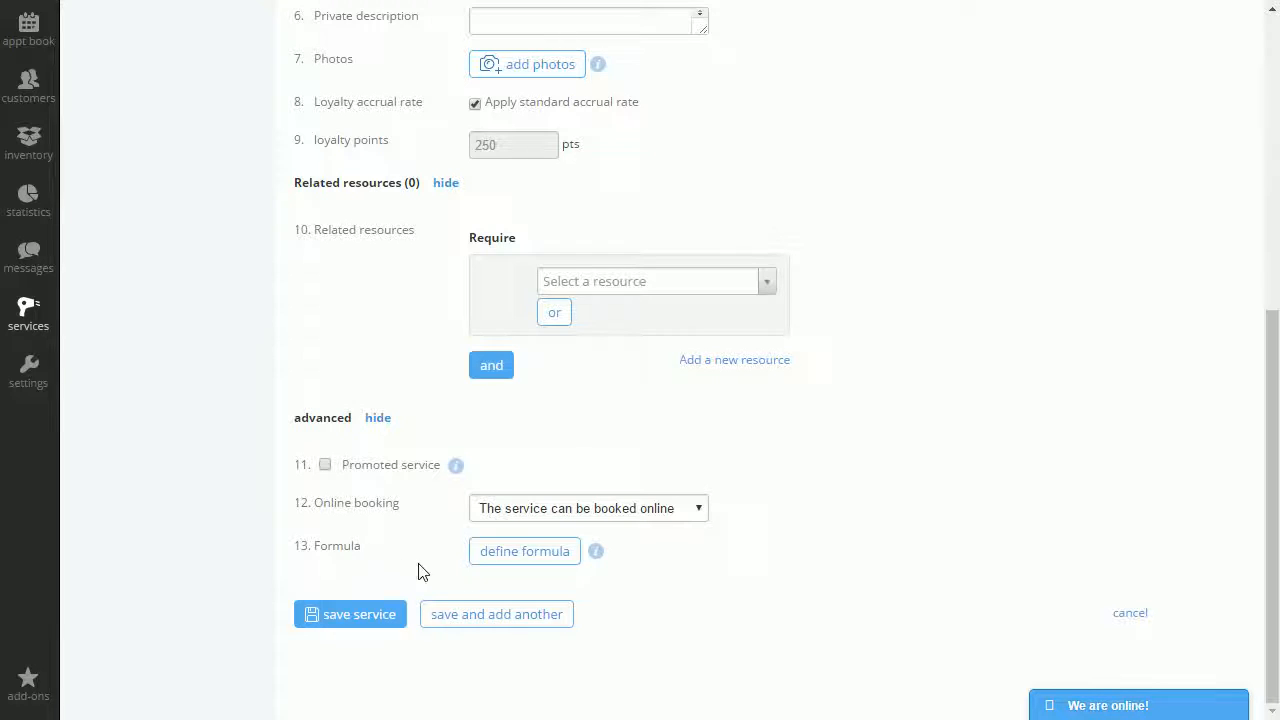
mouse_move(528, 588)
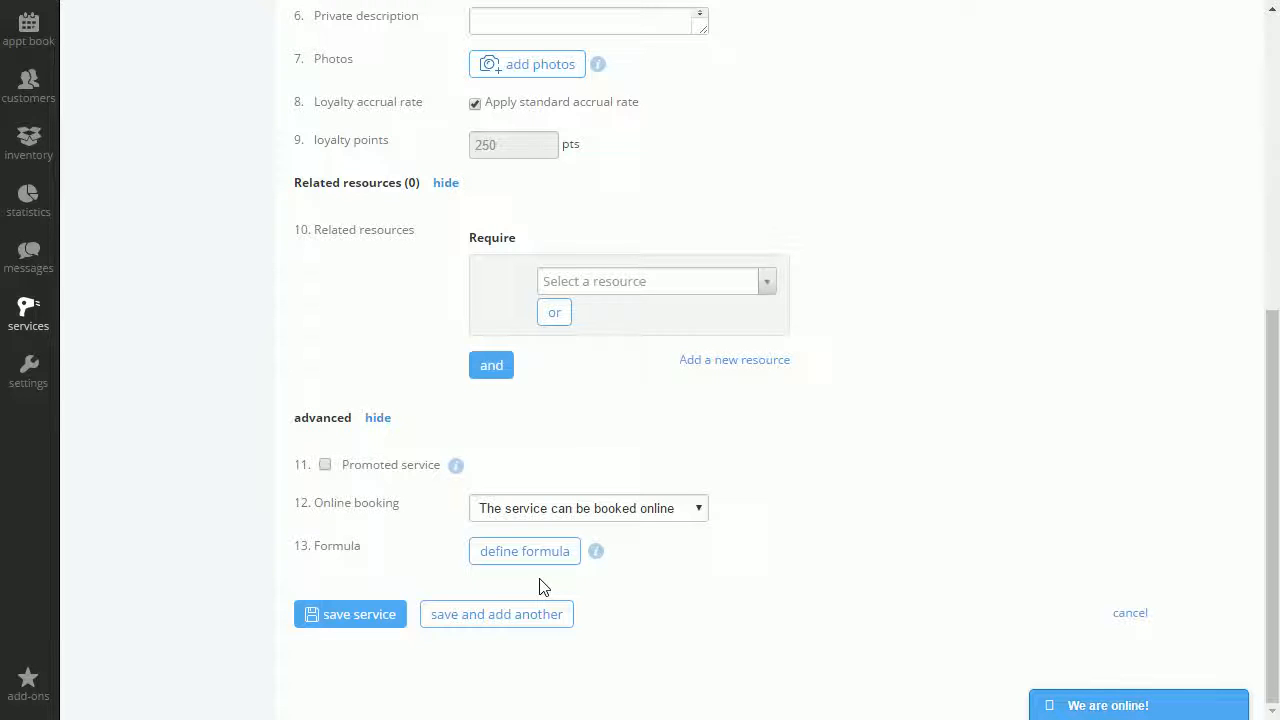
mouse_move(30, 316)
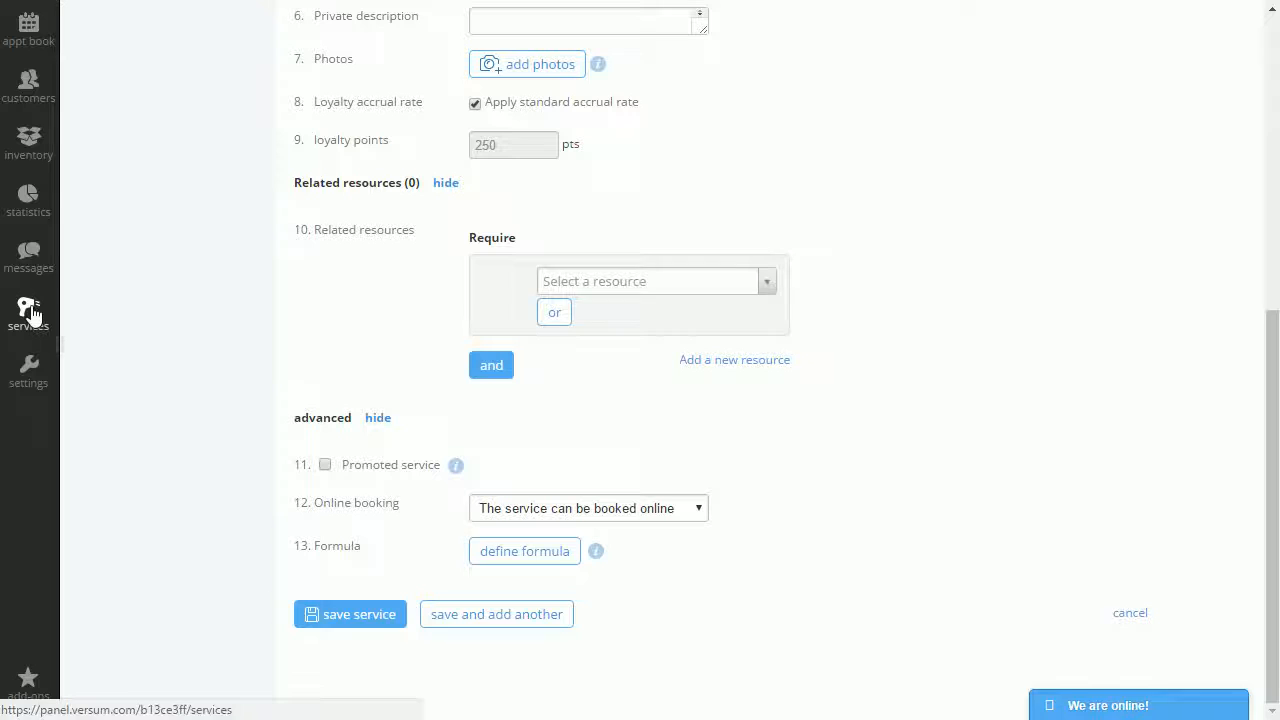
left_click(28, 310)
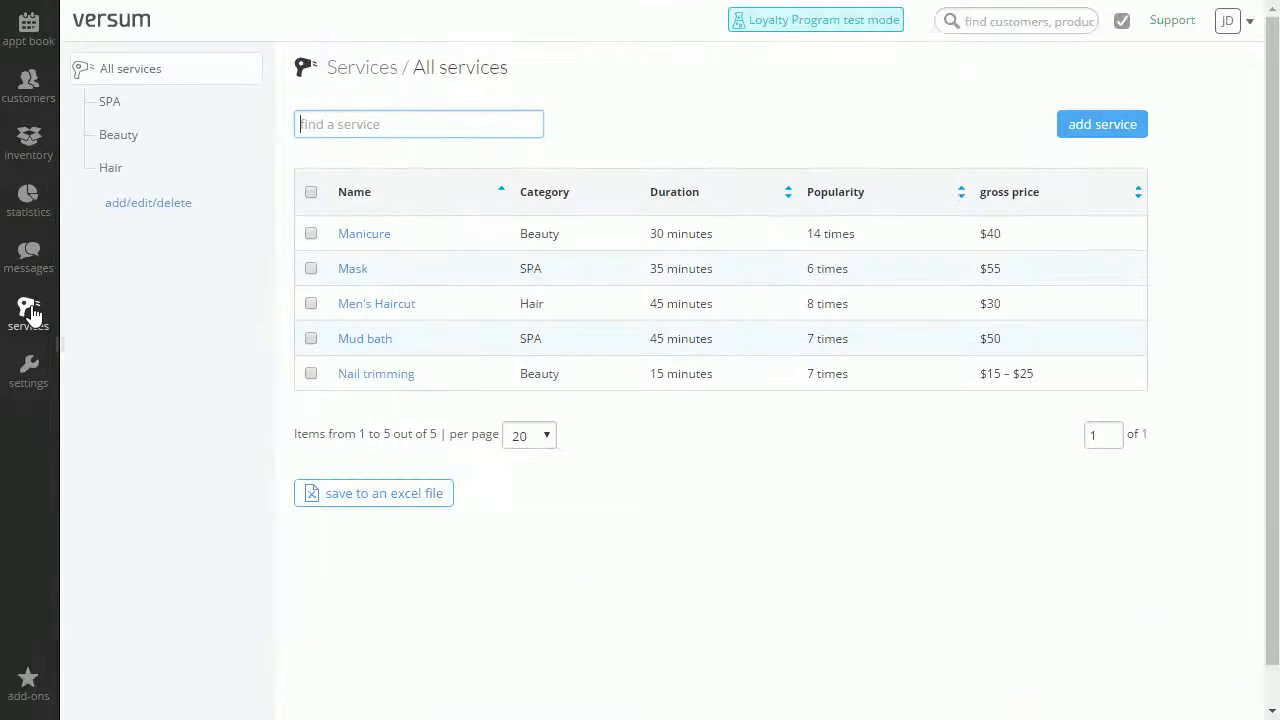
mouse_move(64, 316)
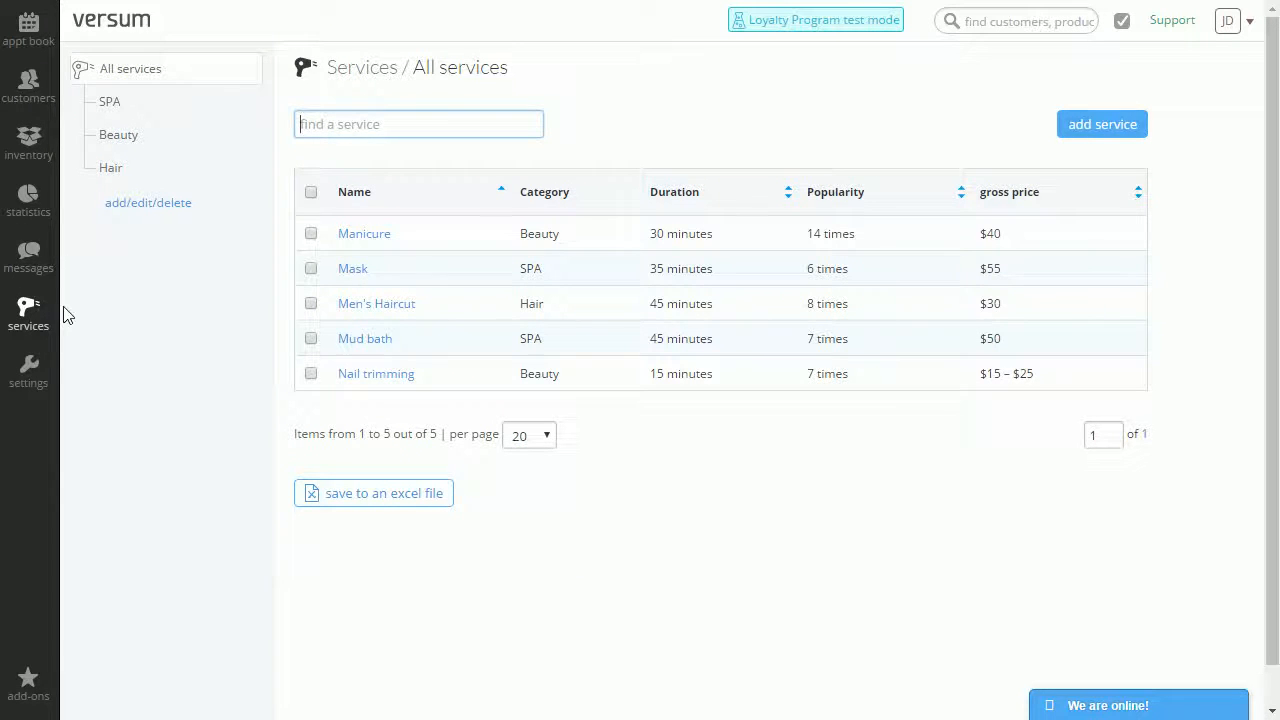
View the Manicure summary: Beauty, $40, 30 minutes, 400 points, bookable online
left_click(364, 232)
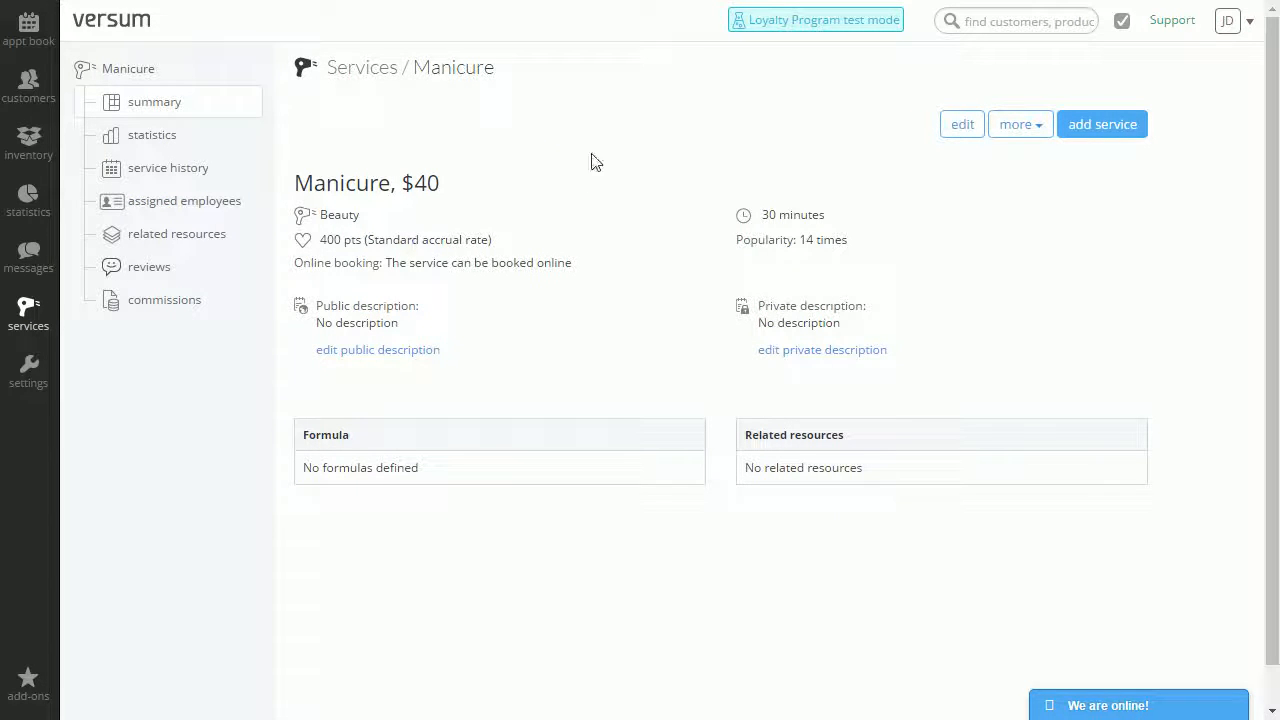
mouse_move(422, 148)
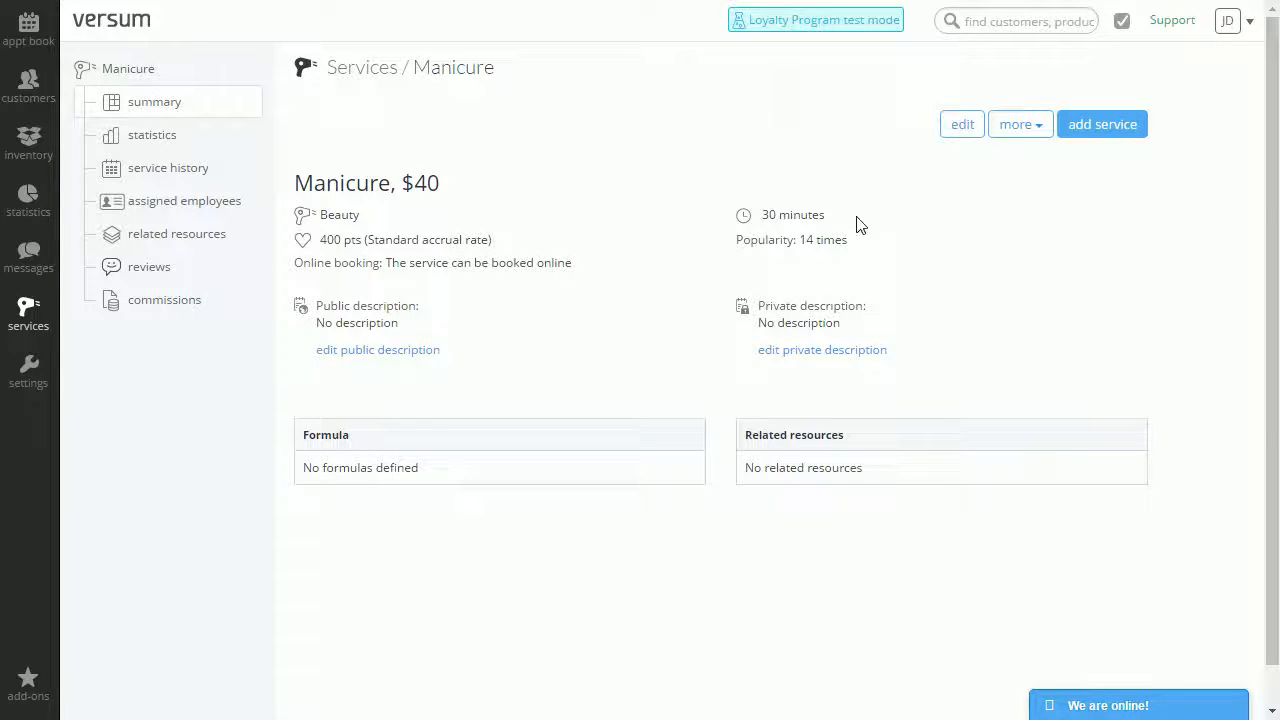
mouse_move(608, 252)
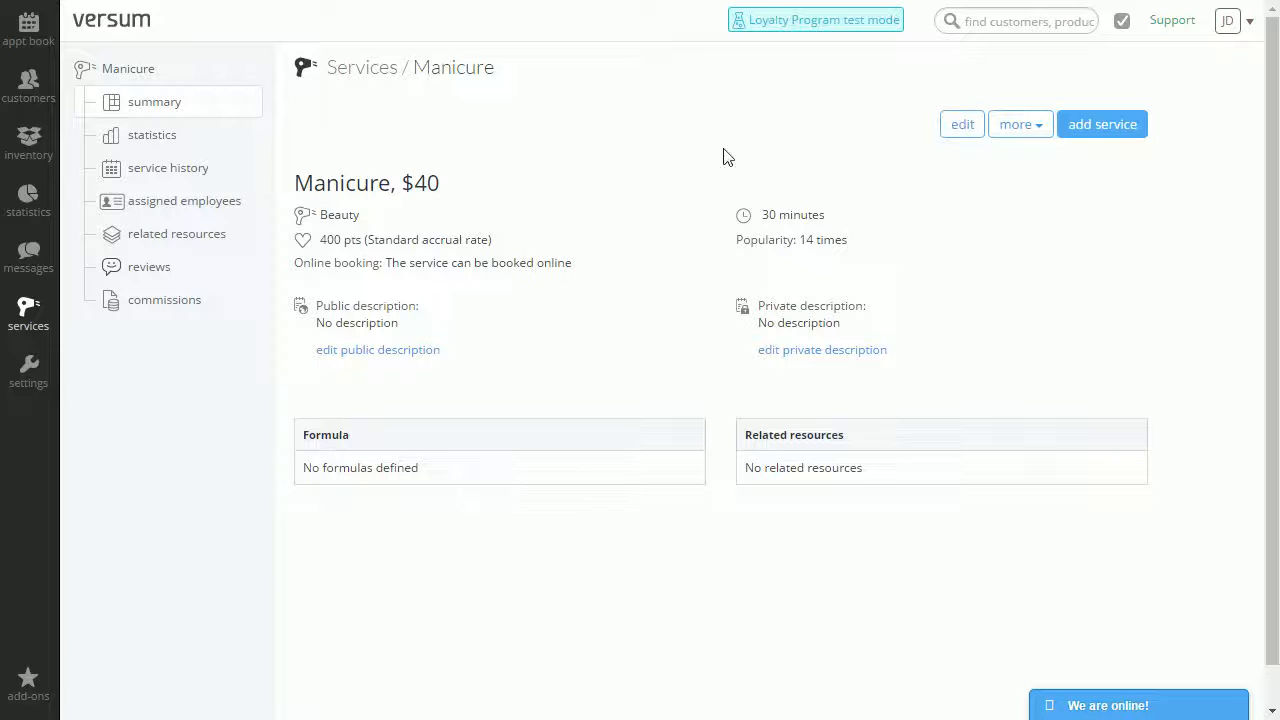
mouse_move(870, 156)
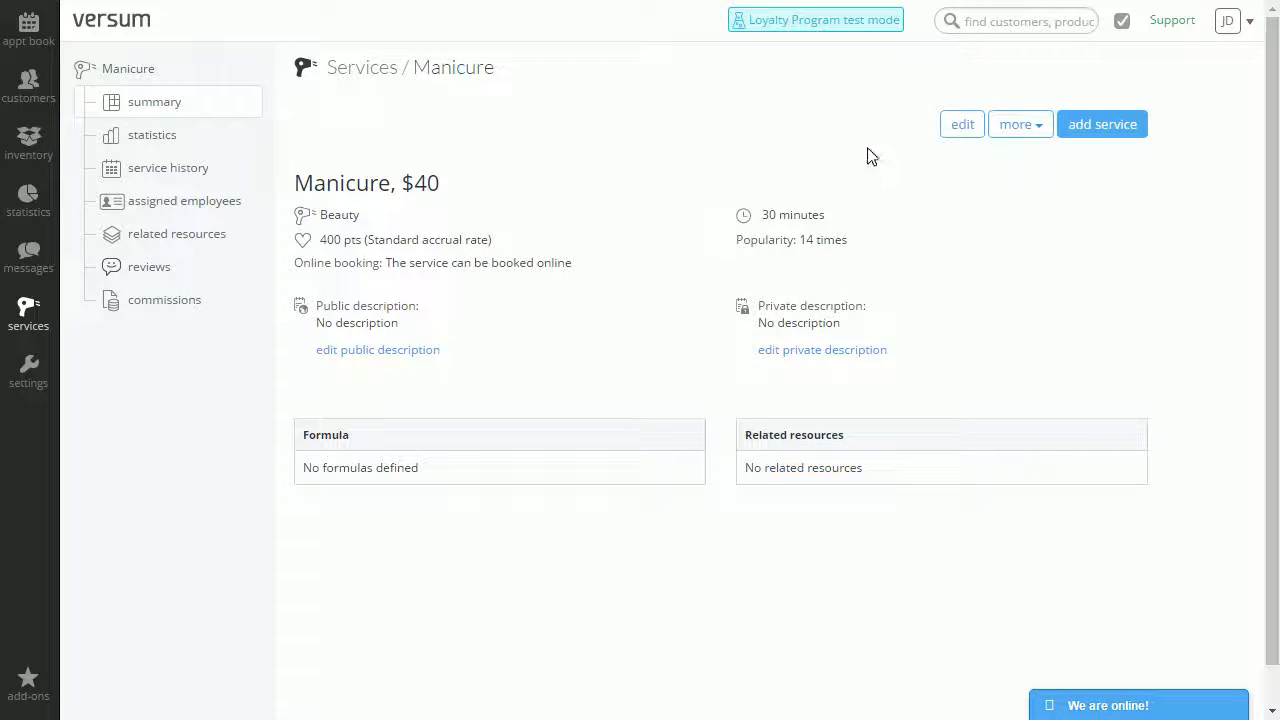
Edit Manicure, showing Beauty, 30 minutes, $40.00 and its photo
left_click(960, 124)
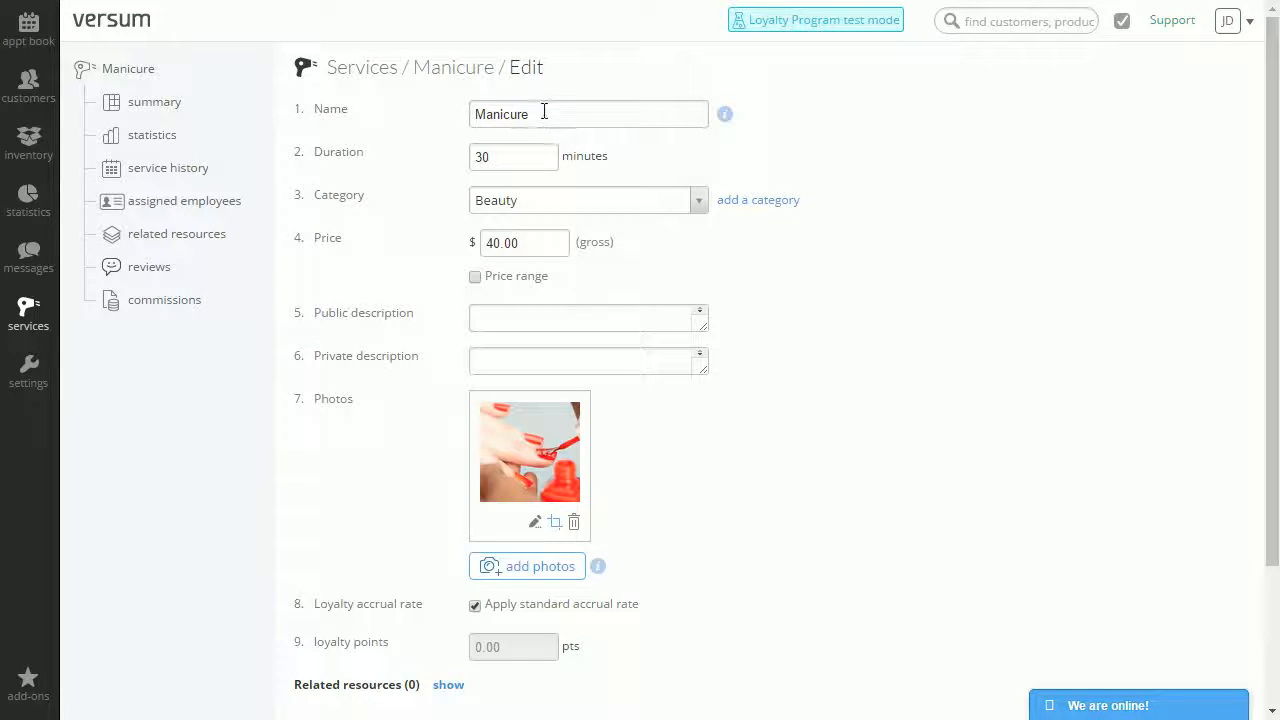
mouse_move(626, 216)
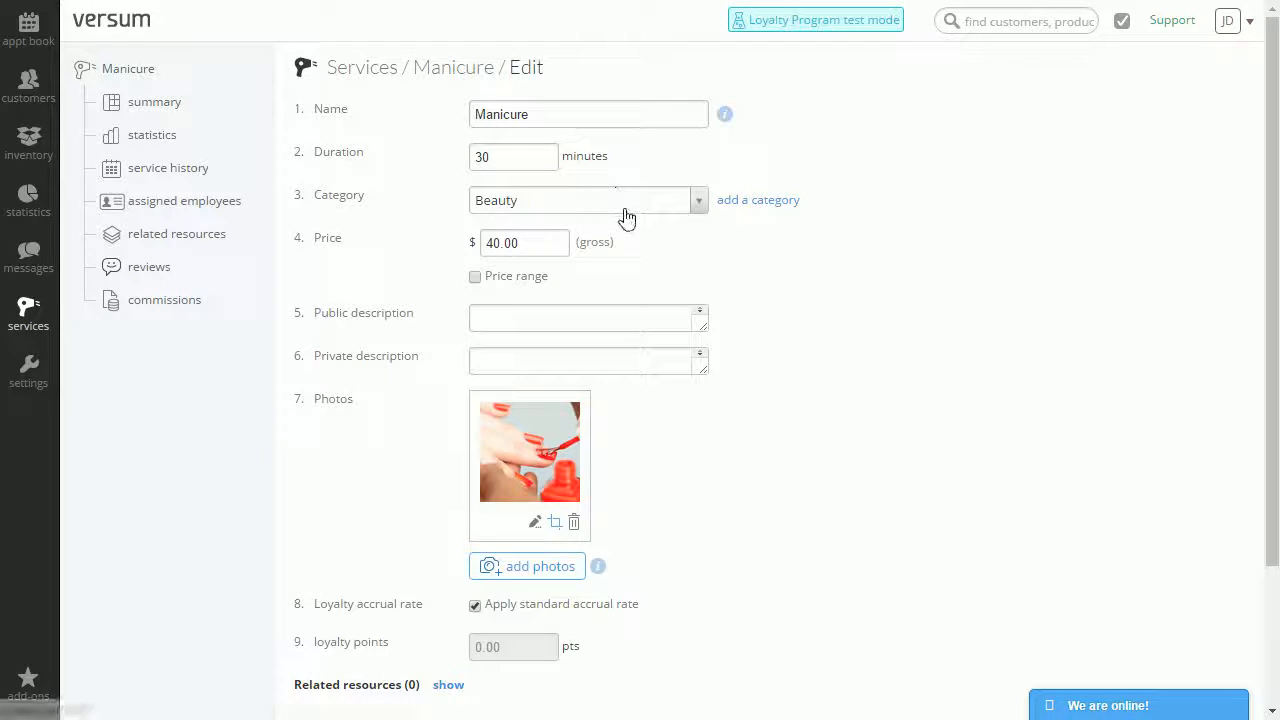
mouse_move(606, 288)
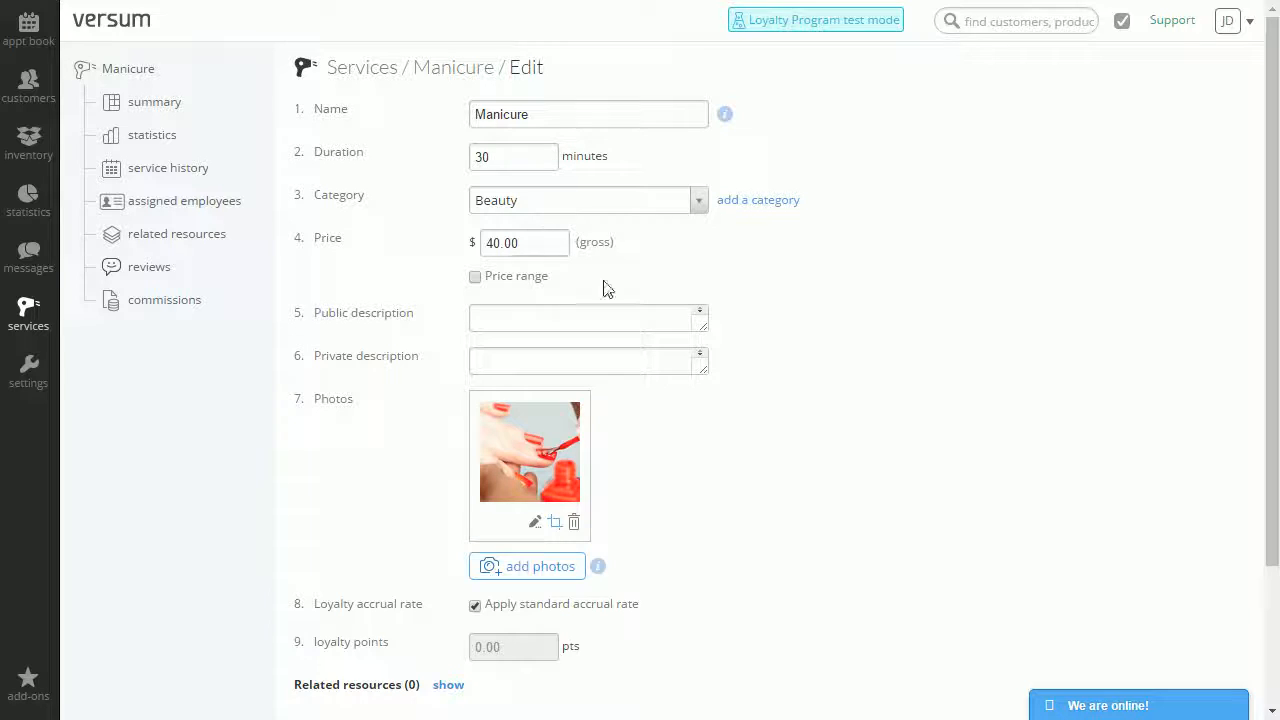
scroll("down", 3)
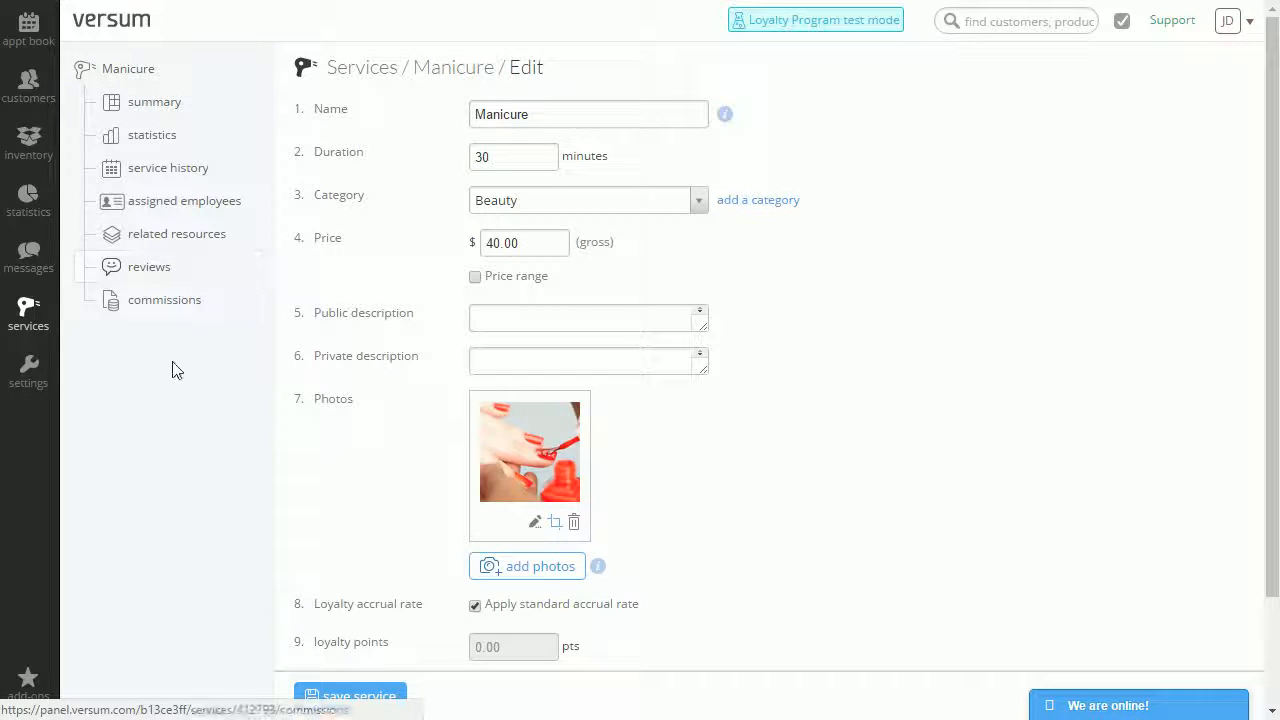
mouse_move(188, 148)
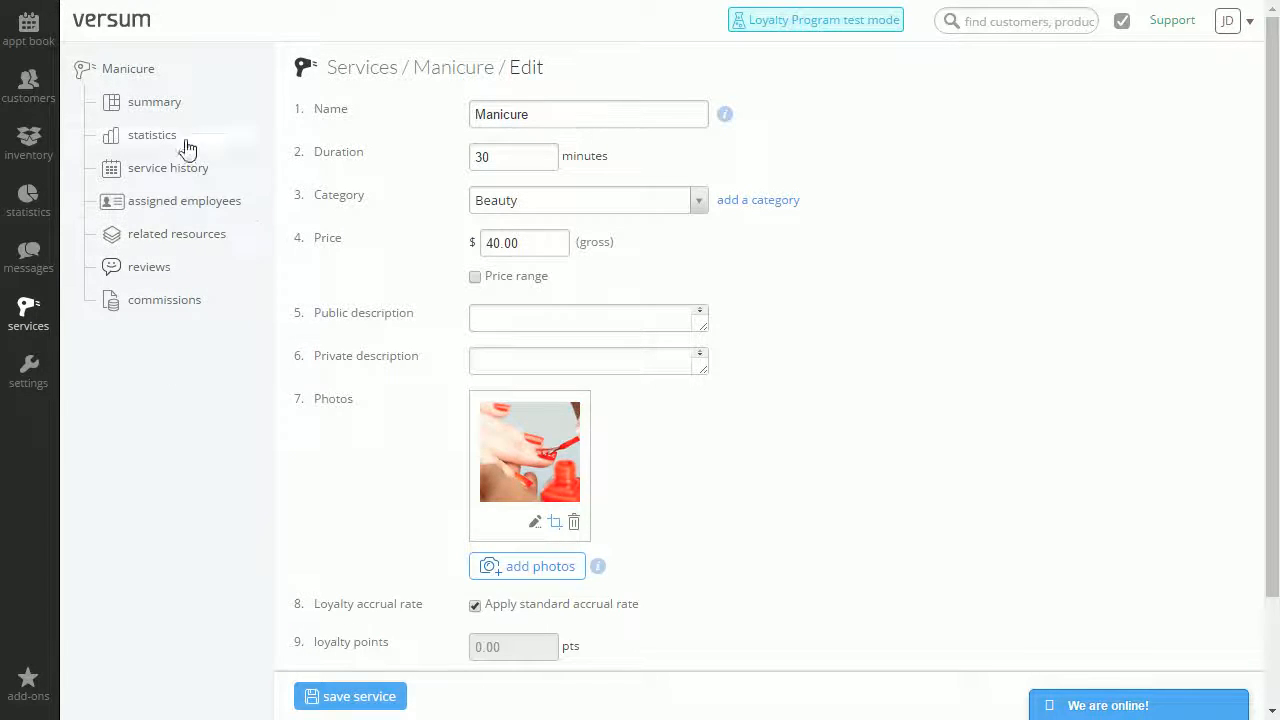
mouse_move(162, 176)
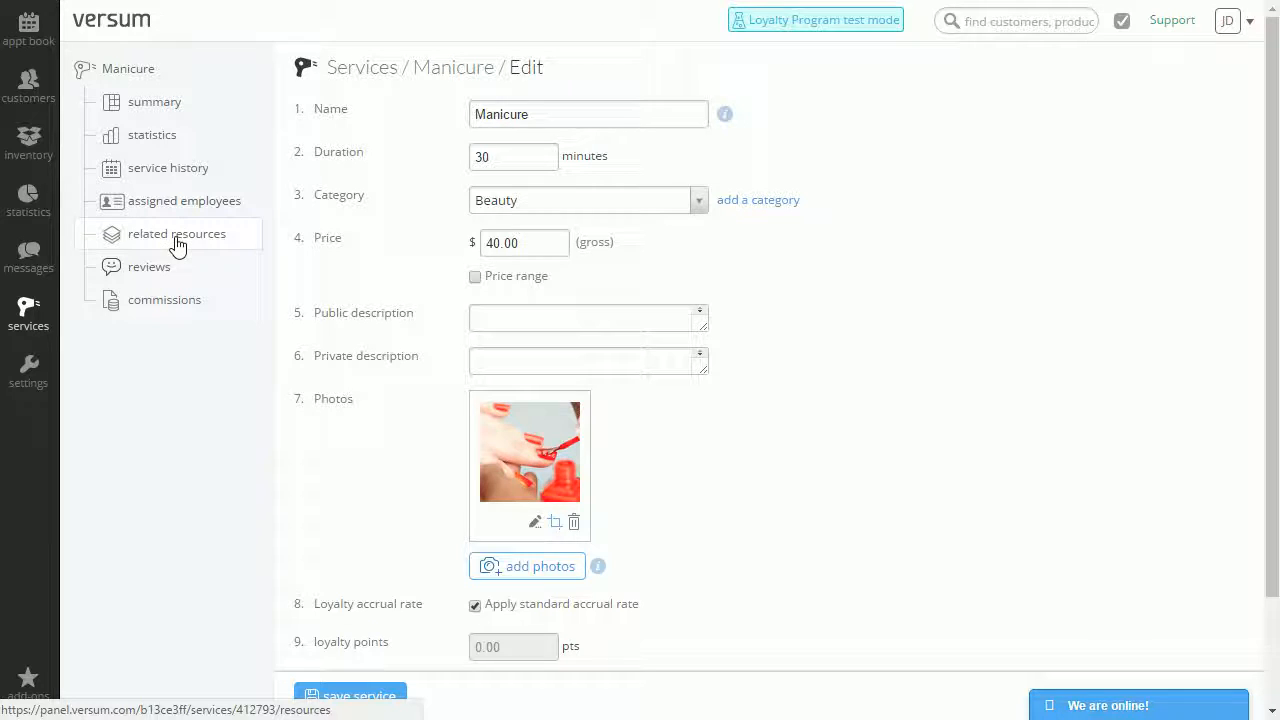
mouse_move(200, 272)
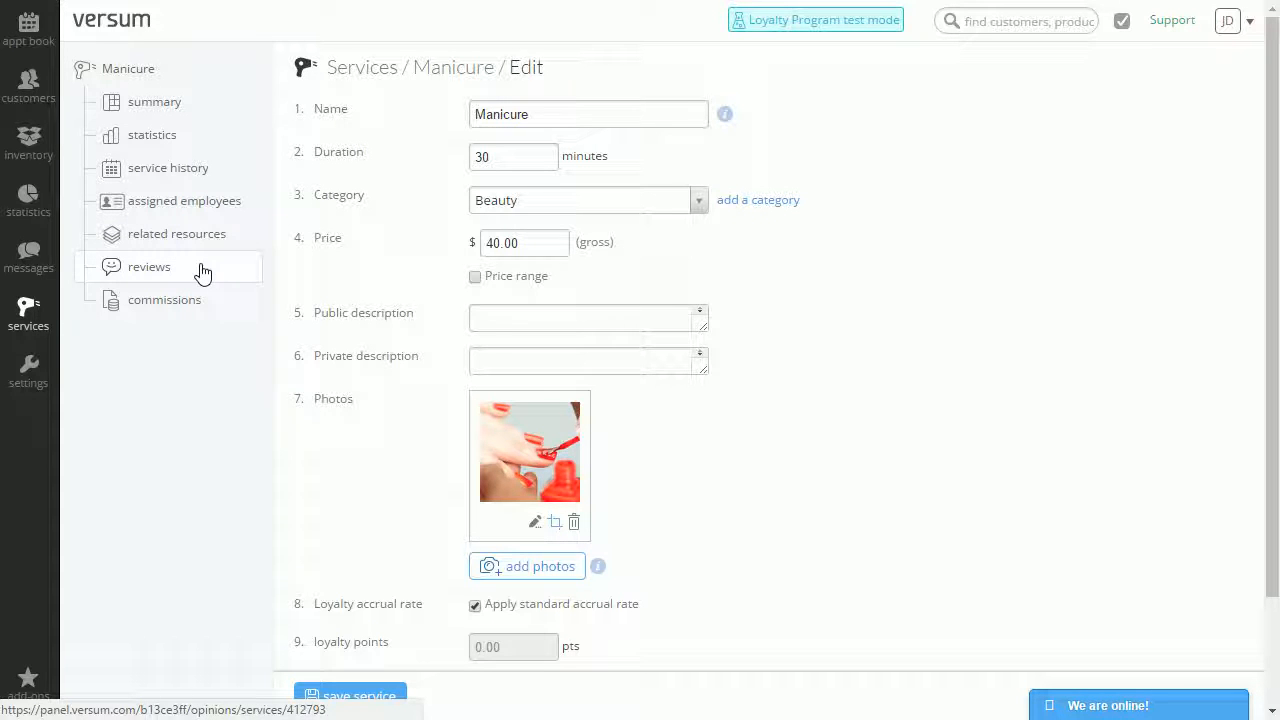
mouse_move(186, 400)
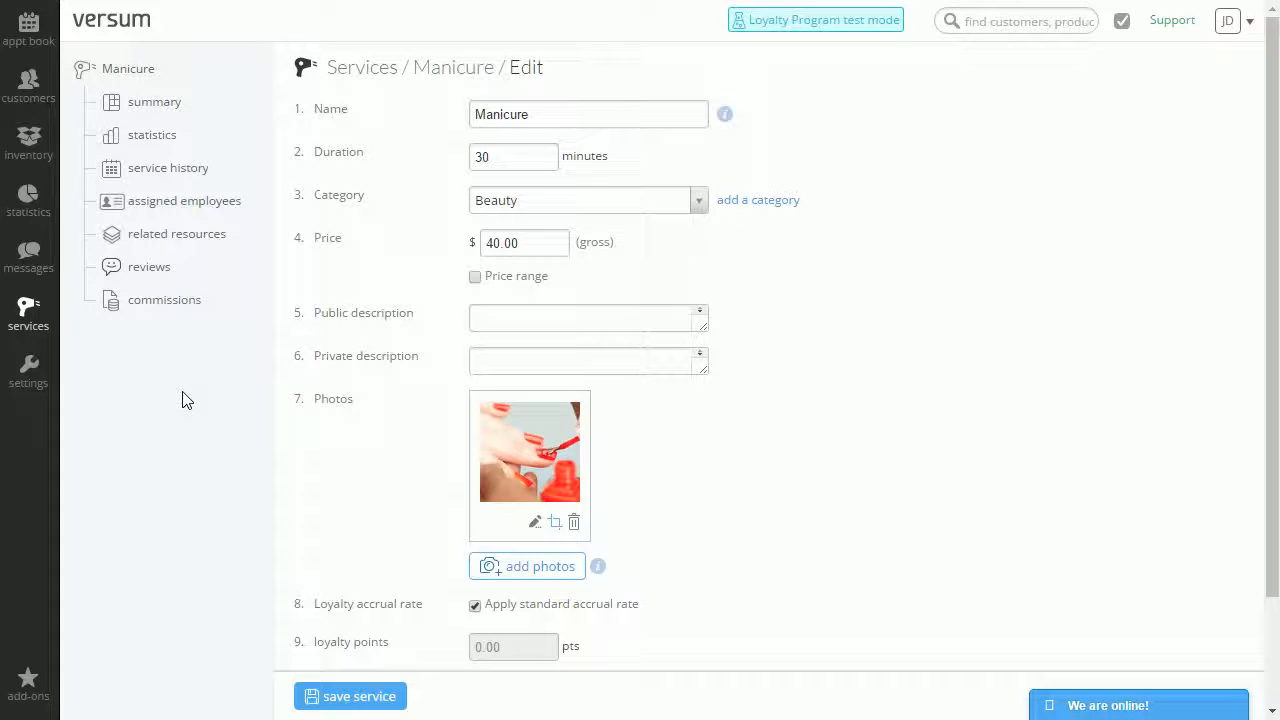
mouse_move(28, 316)
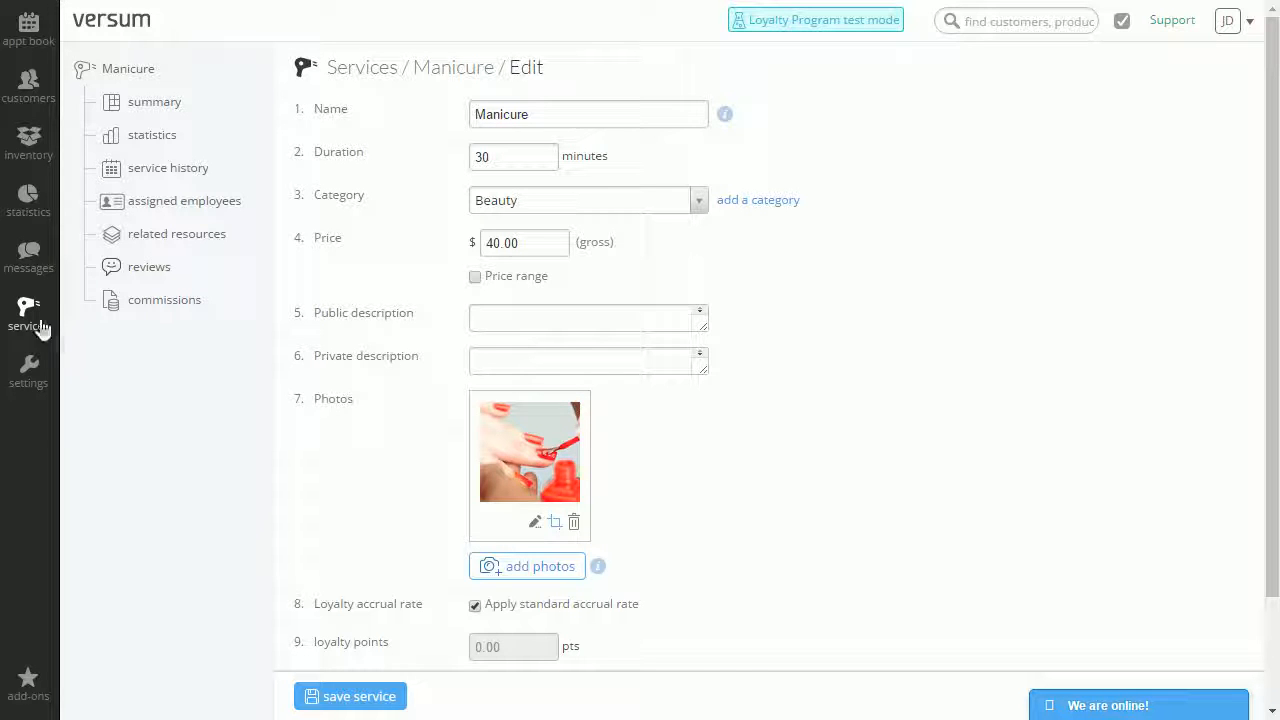
From All services, view Men's Haircut (Hair, $30, 45 minutes) and its More actions
left_click(28, 316)
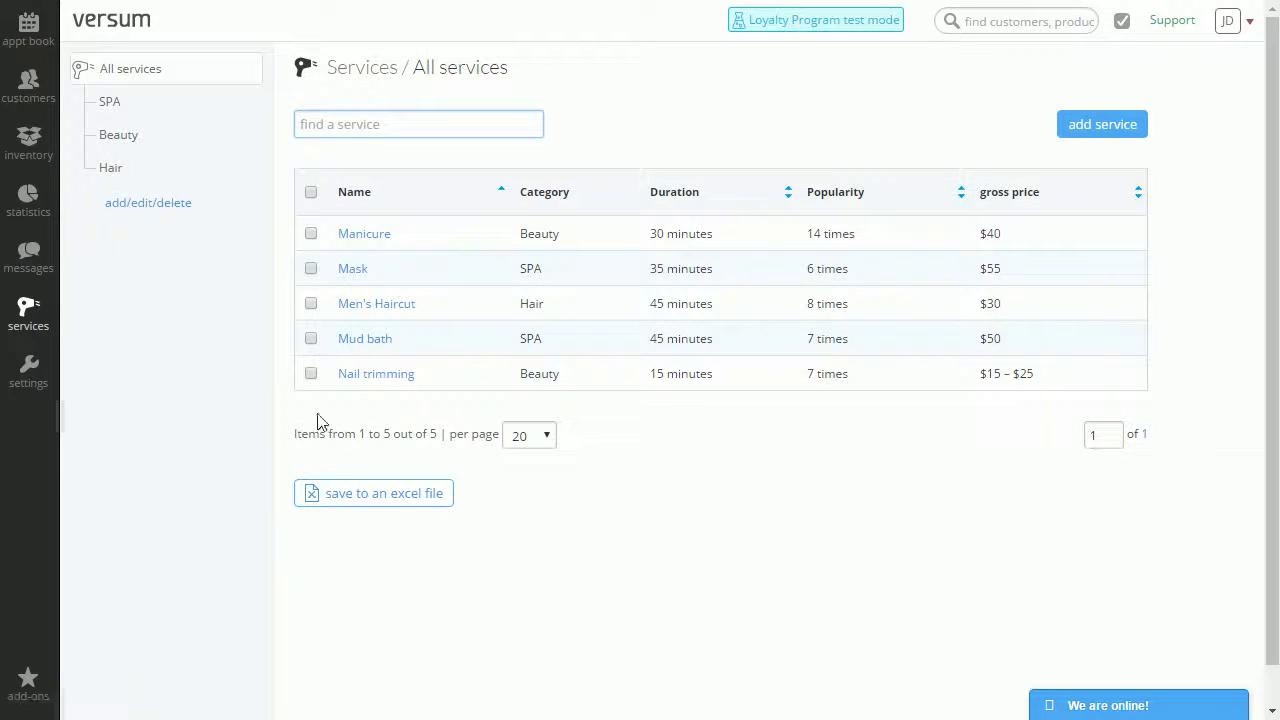
mouse_move(384, 310)
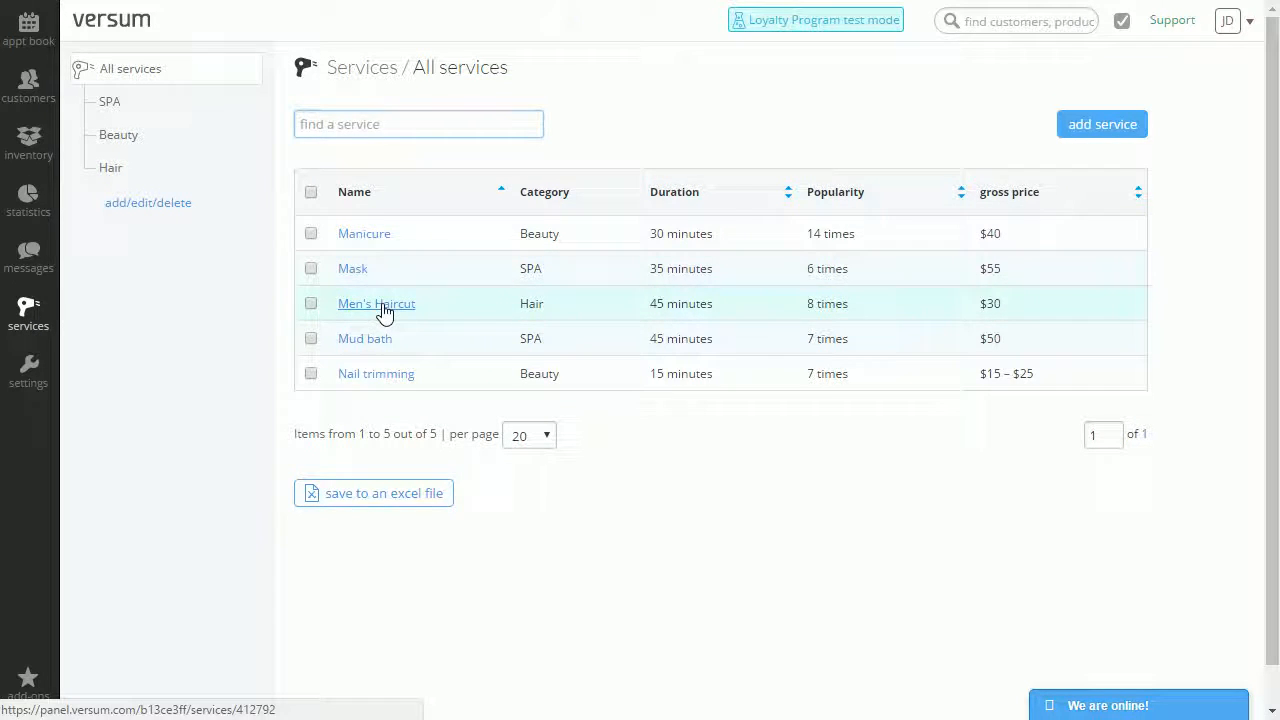
left_click(376, 304)
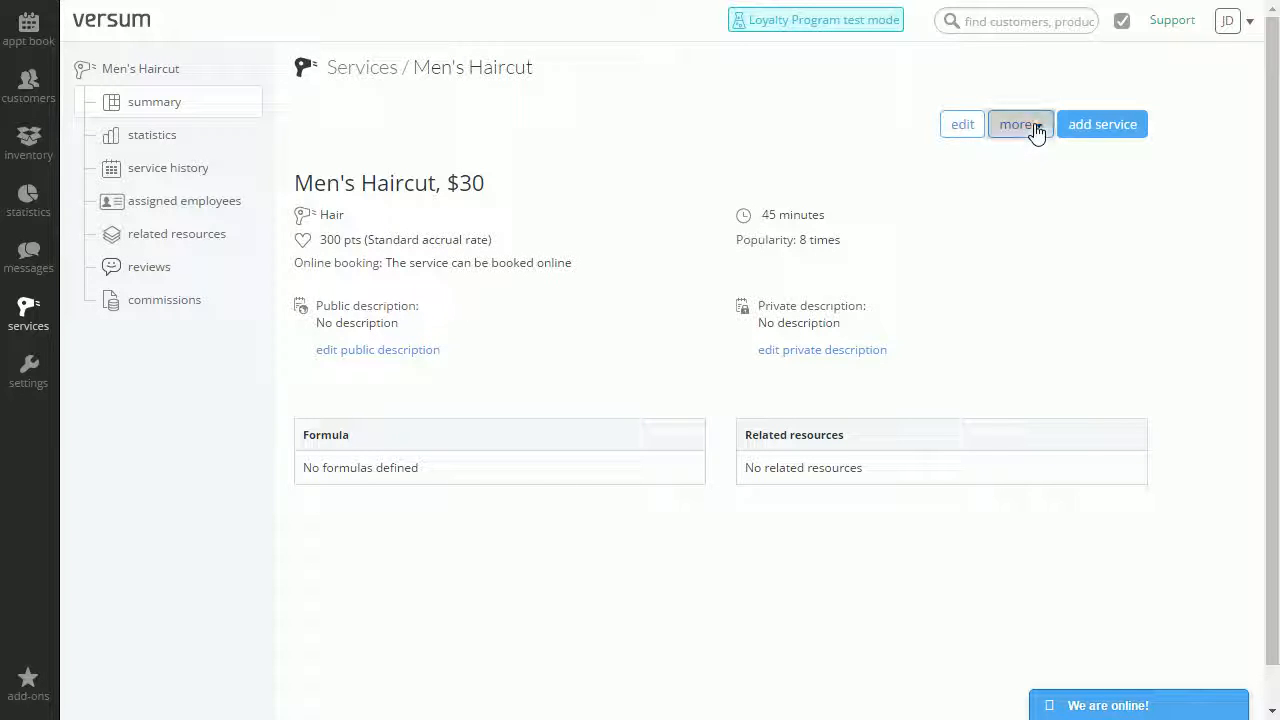
left_click(1020, 124)
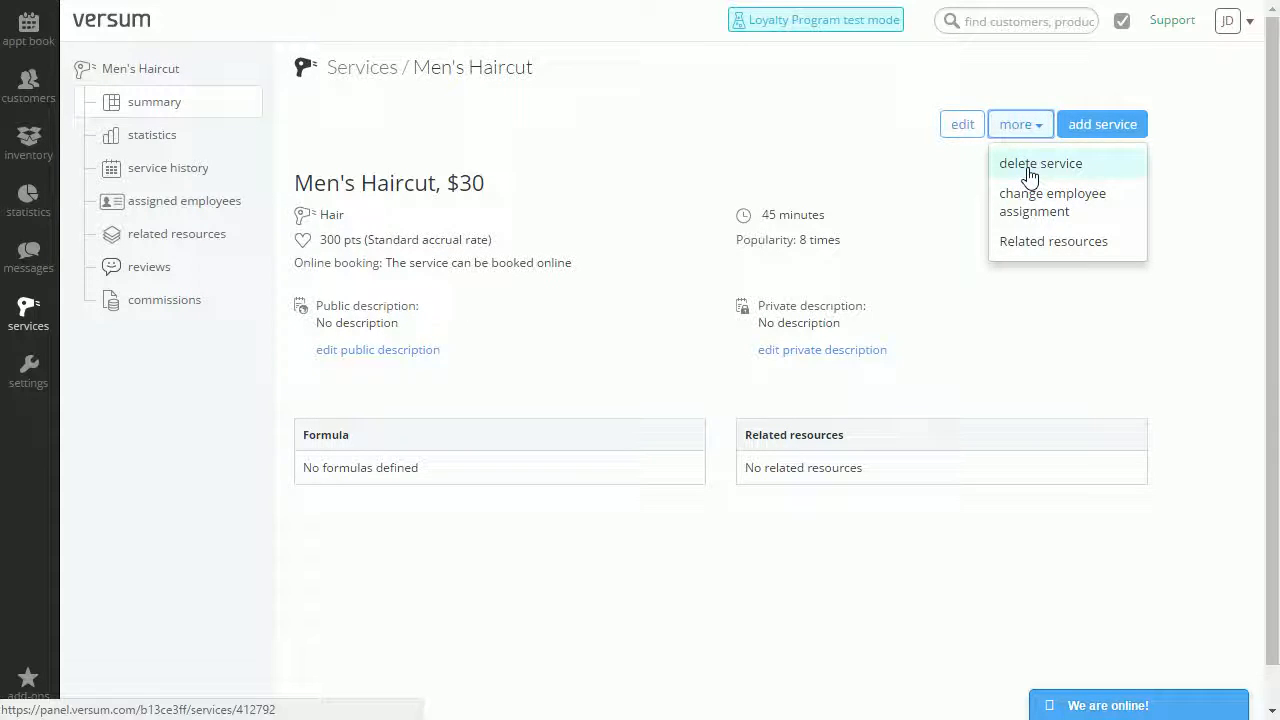
Choose Delete service for Men's Haircut, then cancel at the 'Are you sure?' confirmation
left_click(1040, 164)
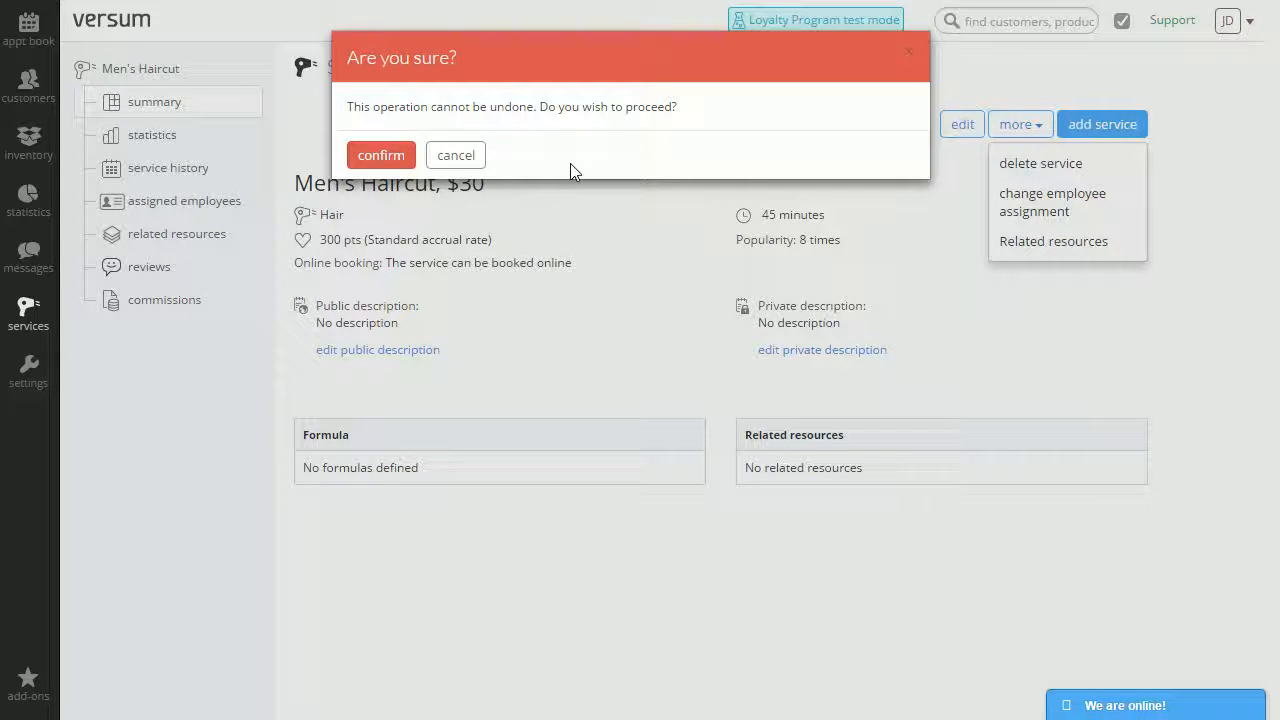
mouse_move(380, 156)
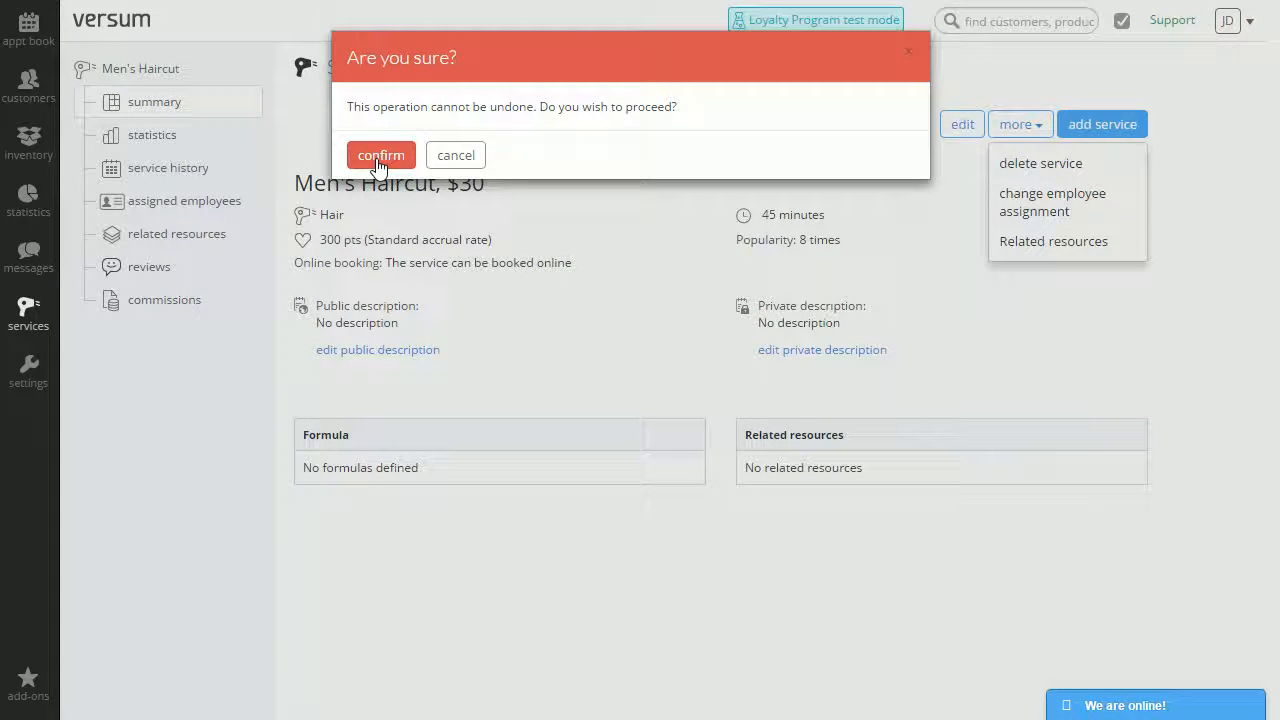
mouse_move(472, 160)
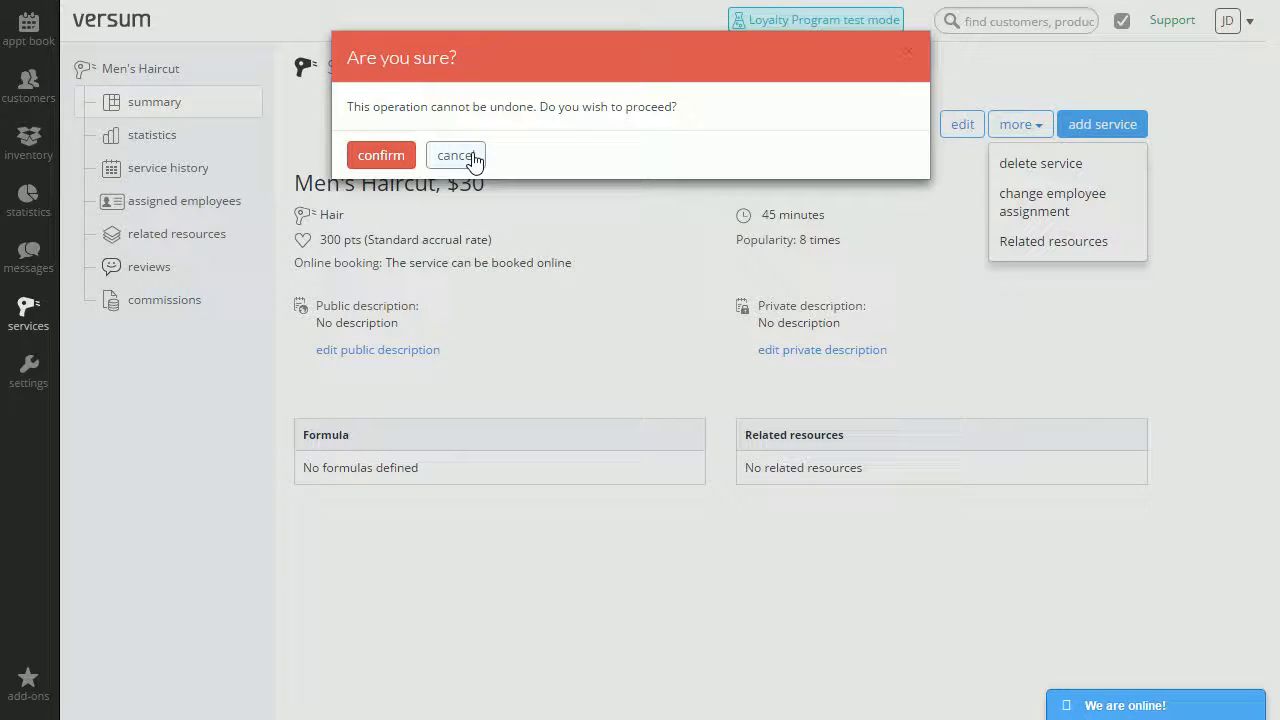
left_click(456, 156)
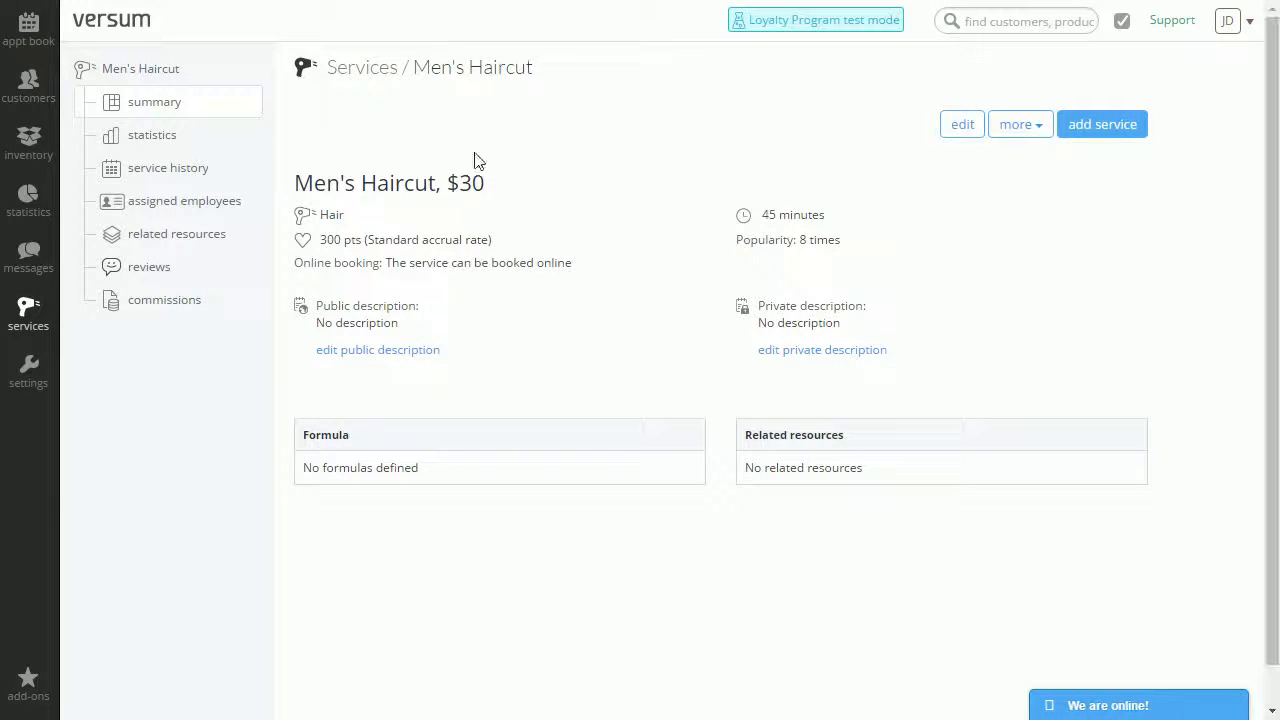
mouse_move(594, 152)
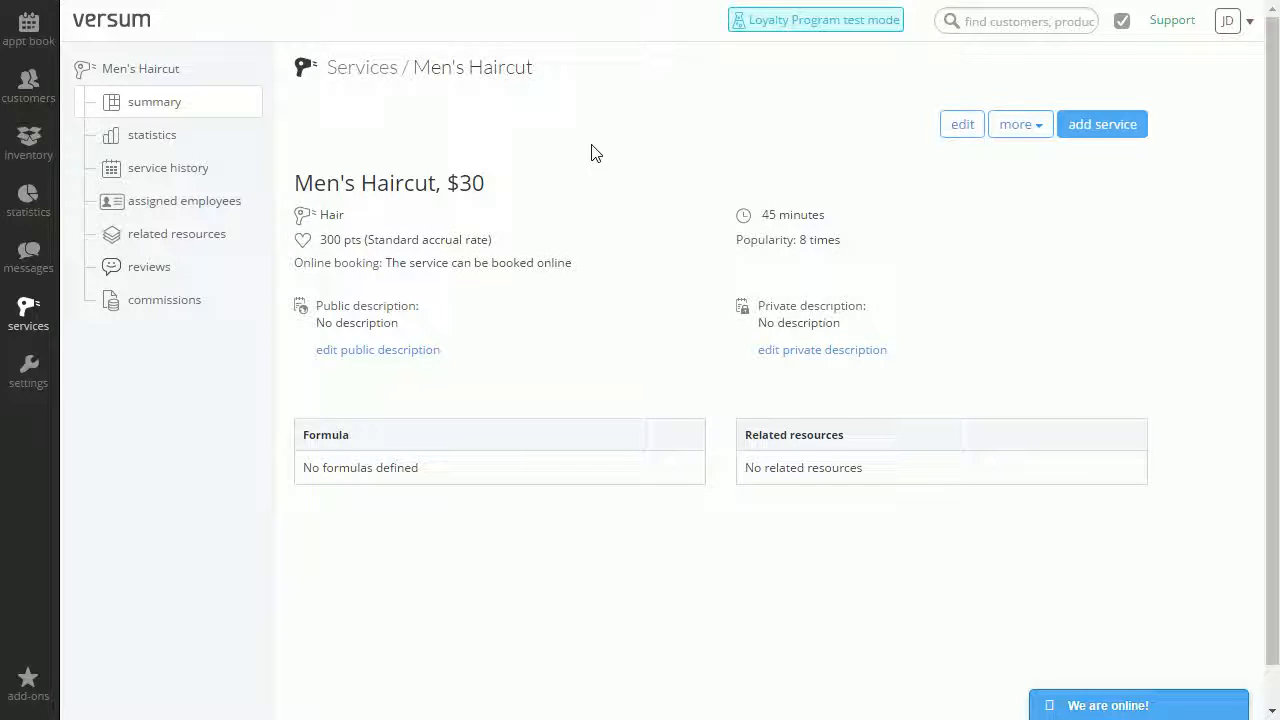